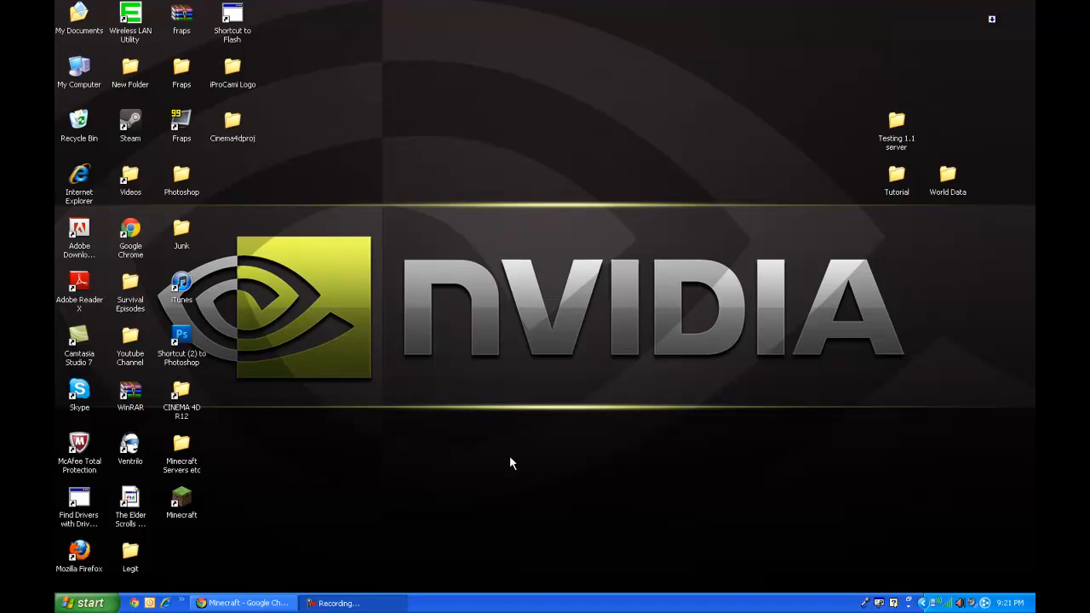
pyautogui.moveTo(488, 290)
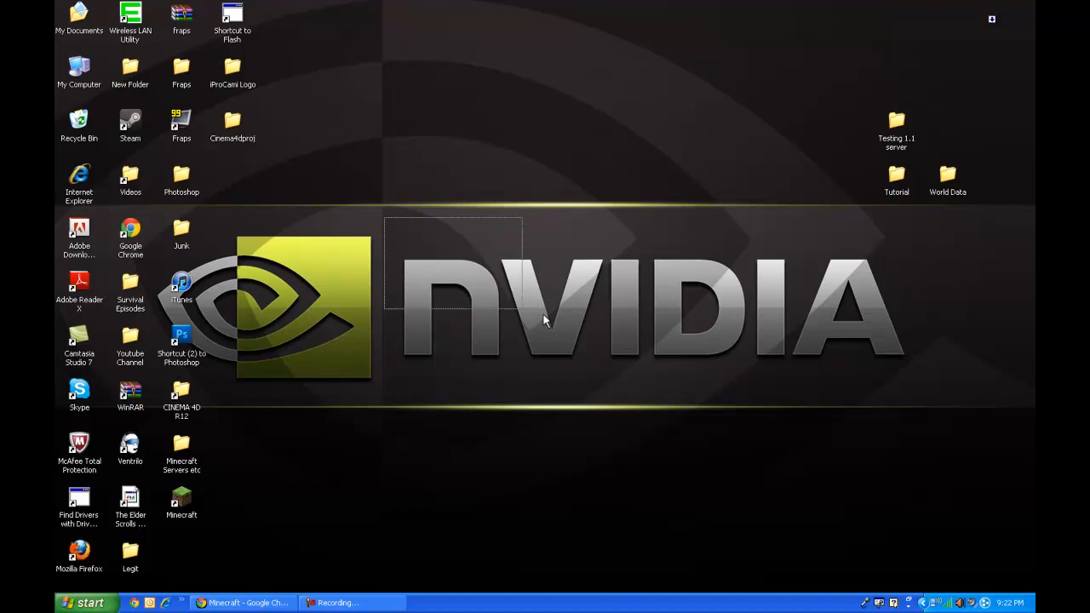
pyautogui.moveTo(873, 369)
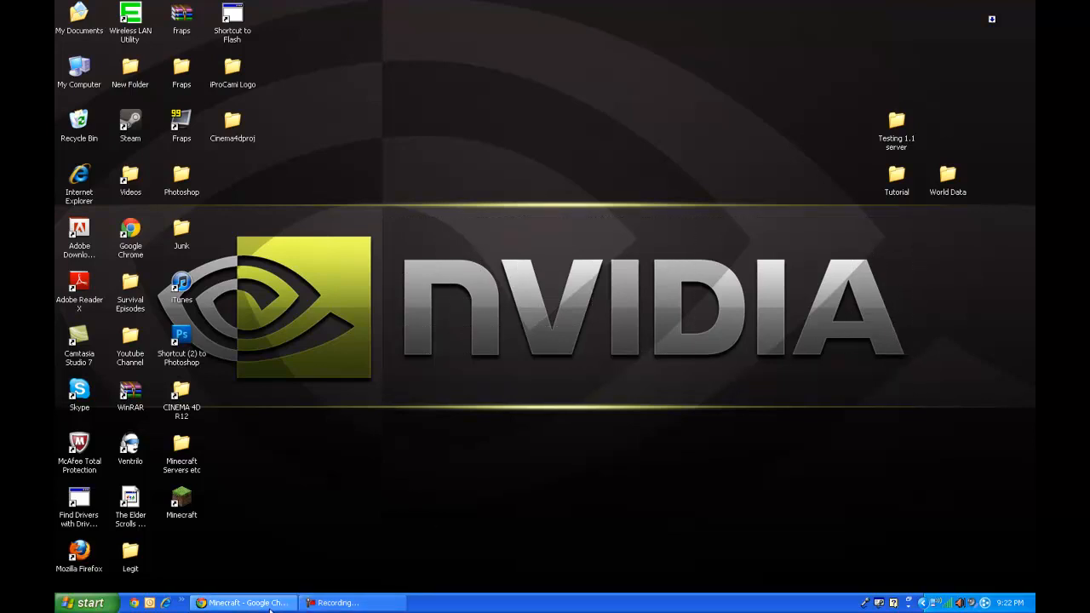
# Step: On Minecraft.net's download page, download the Windows Minecraft_Server.exe
pyautogui.click(244, 602)
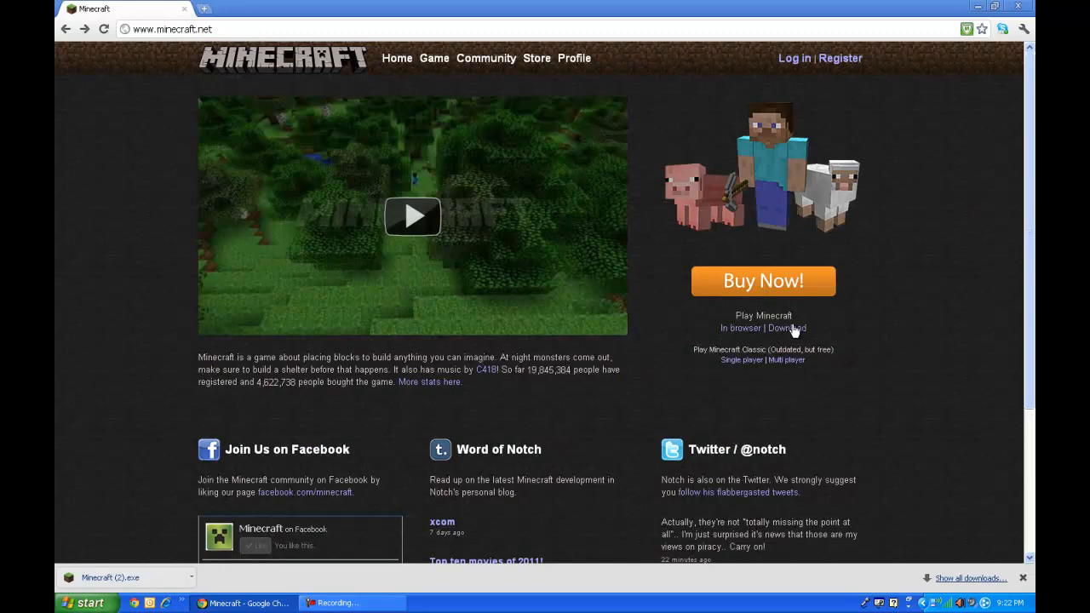
pyautogui.click(785, 328)
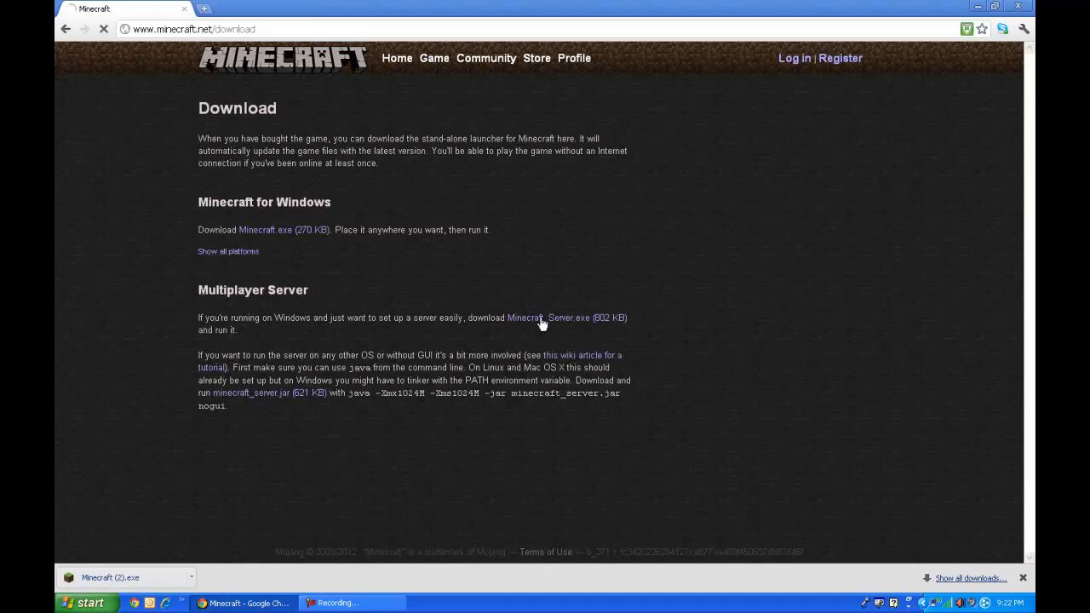
pyautogui.click(548, 318)
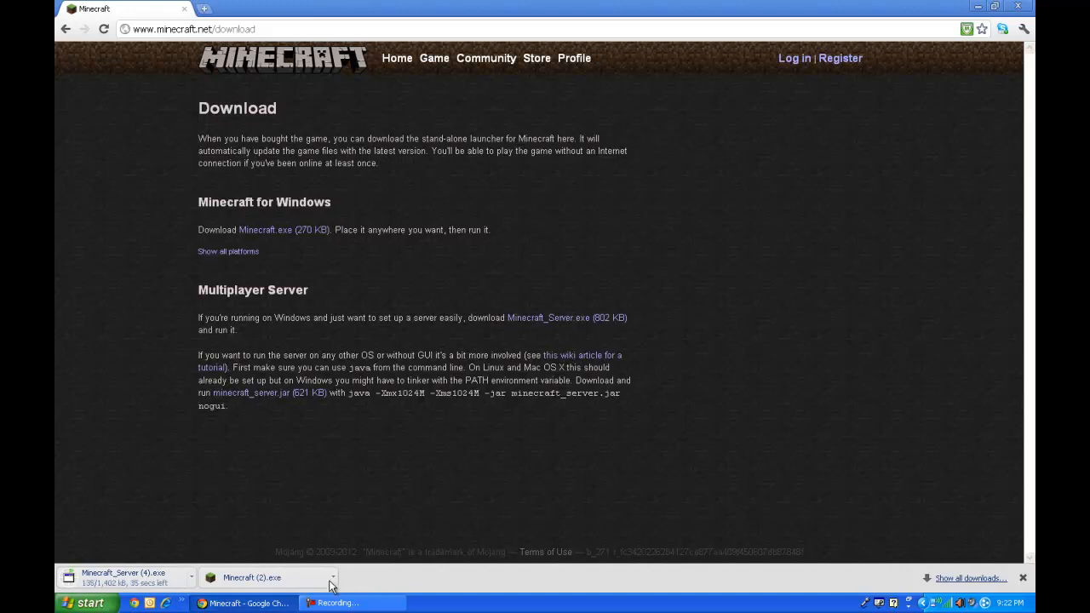
pyautogui.click(333, 577)
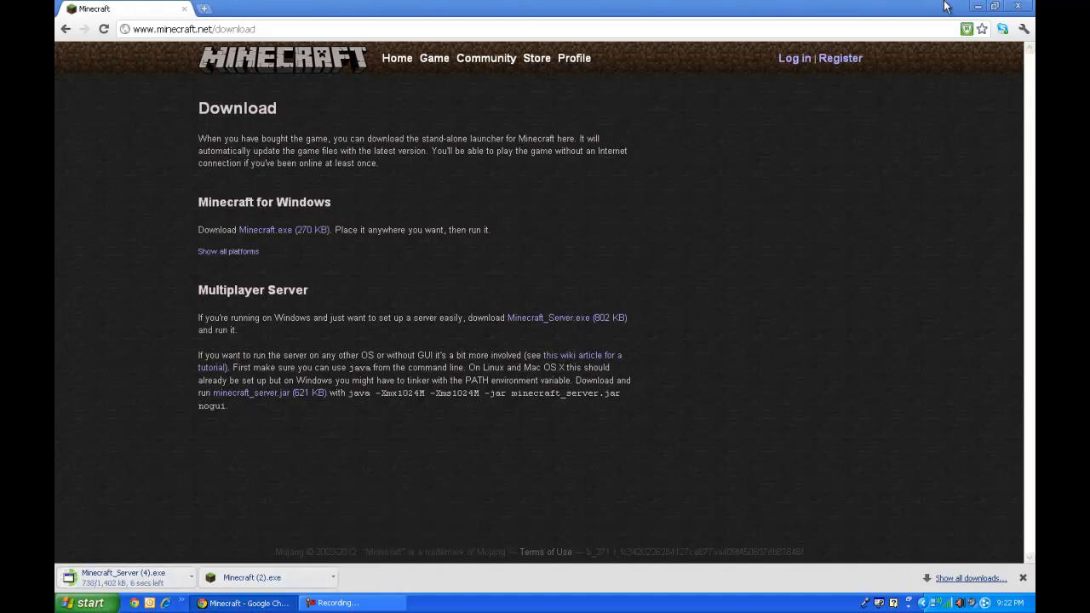
# Step: Bring up the actions menu for the downloaded Minecraft_Server (4) file
pyautogui.rightClick(766, 289)
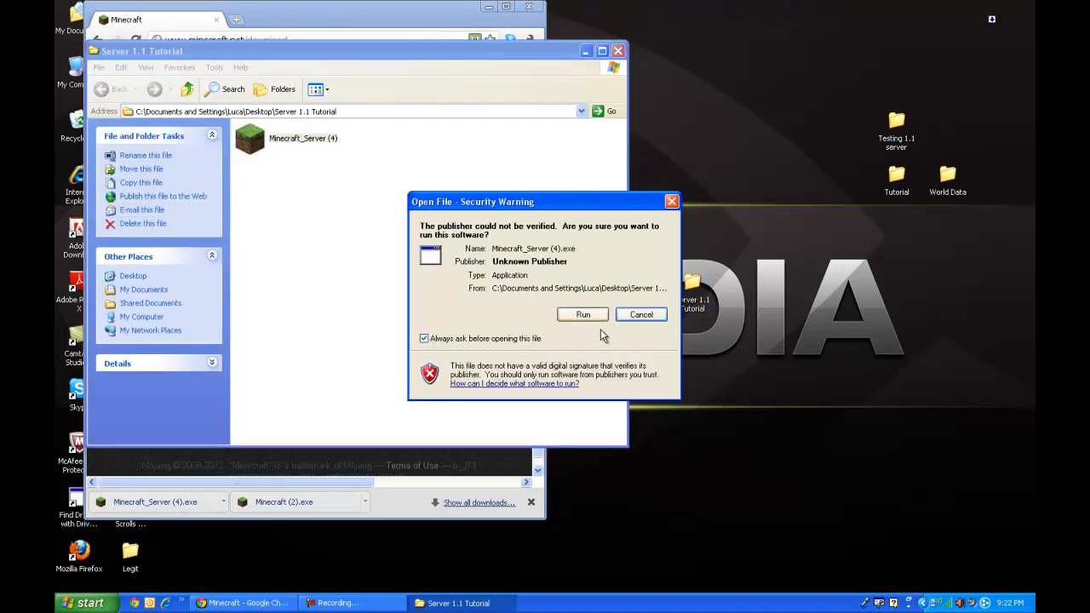
# Step: Run the server past the security warning until it finishes, then minimize its window
pyautogui.click(582, 314)
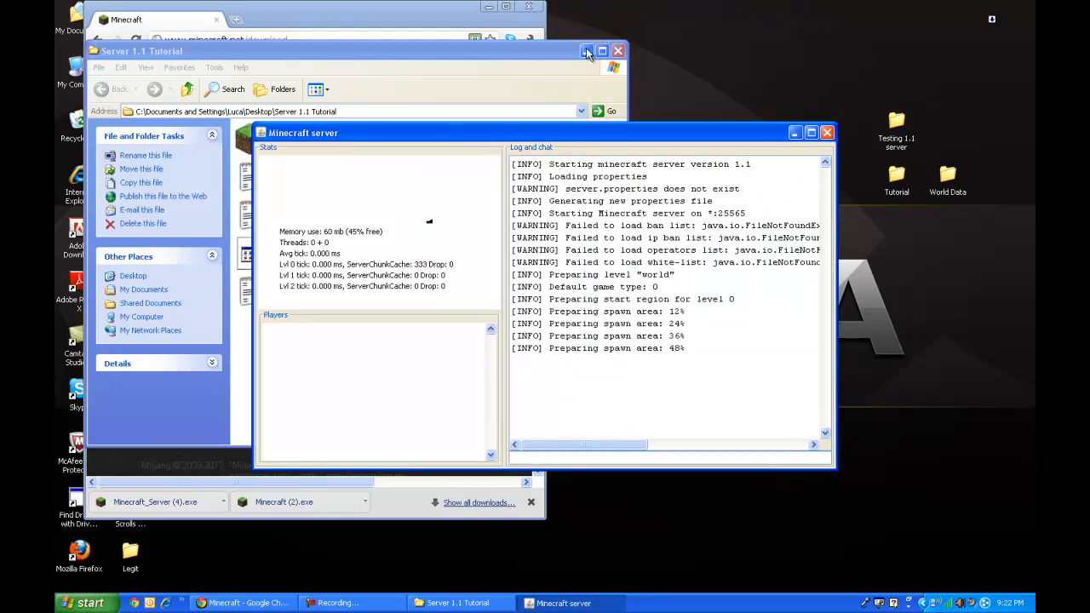
pyautogui.click(587, 51)
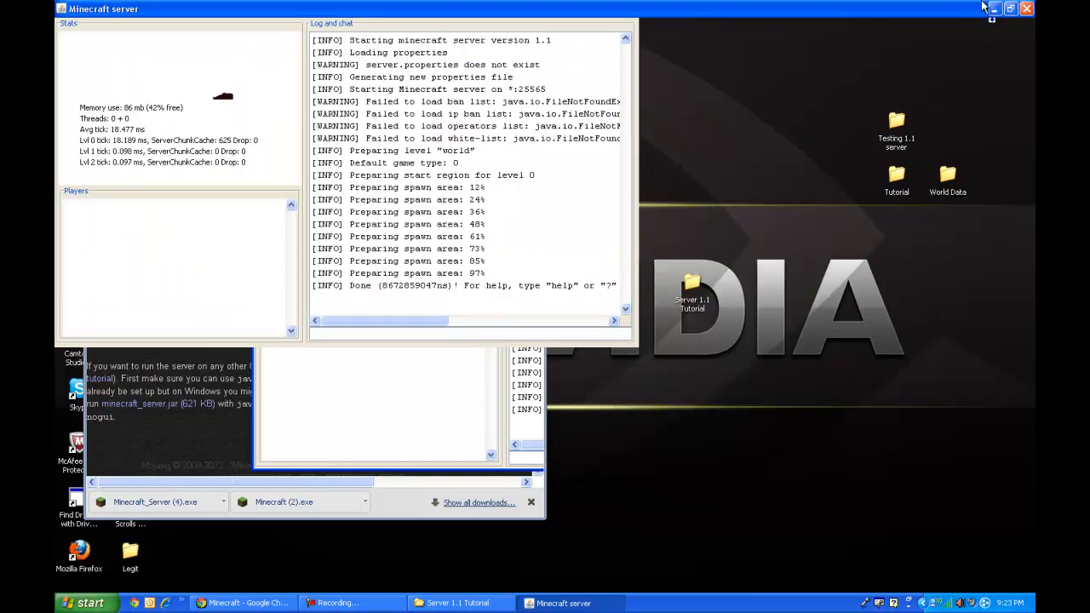
pyautogui.click(457, 603)
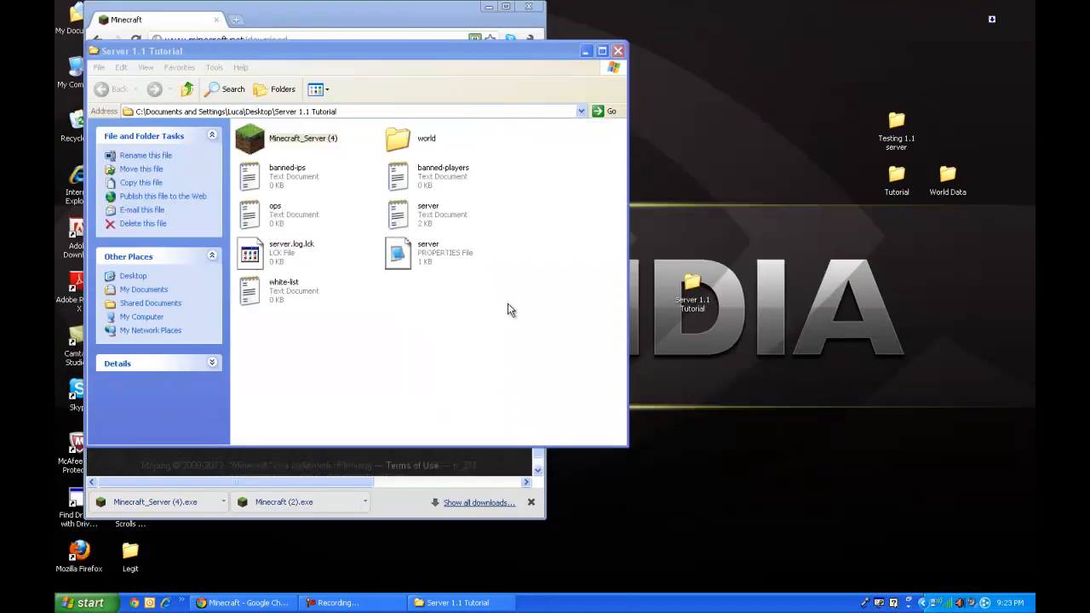
# Step: Add 'Irossus' to ops.txt and save the file
pyautogui.doubleClick(275, 215)
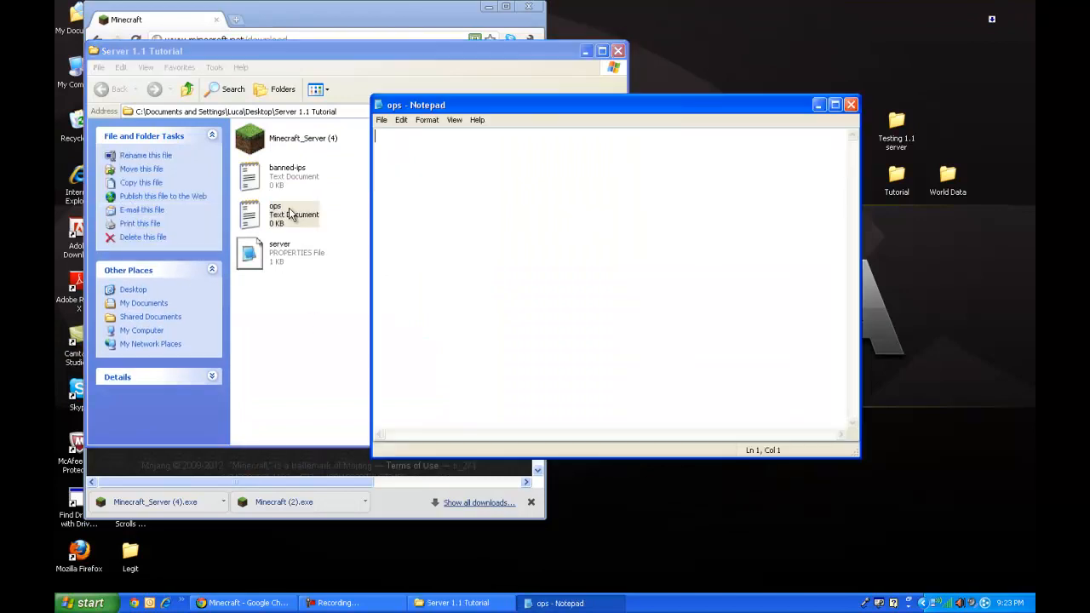
pyautogui.write('Iros')
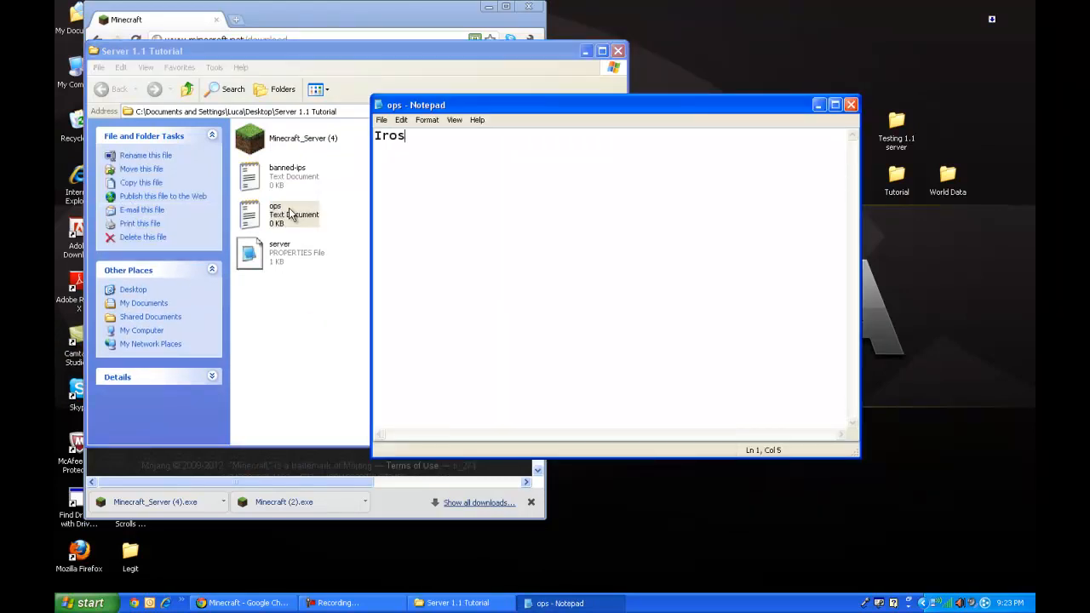
pyautogui.write('sus')
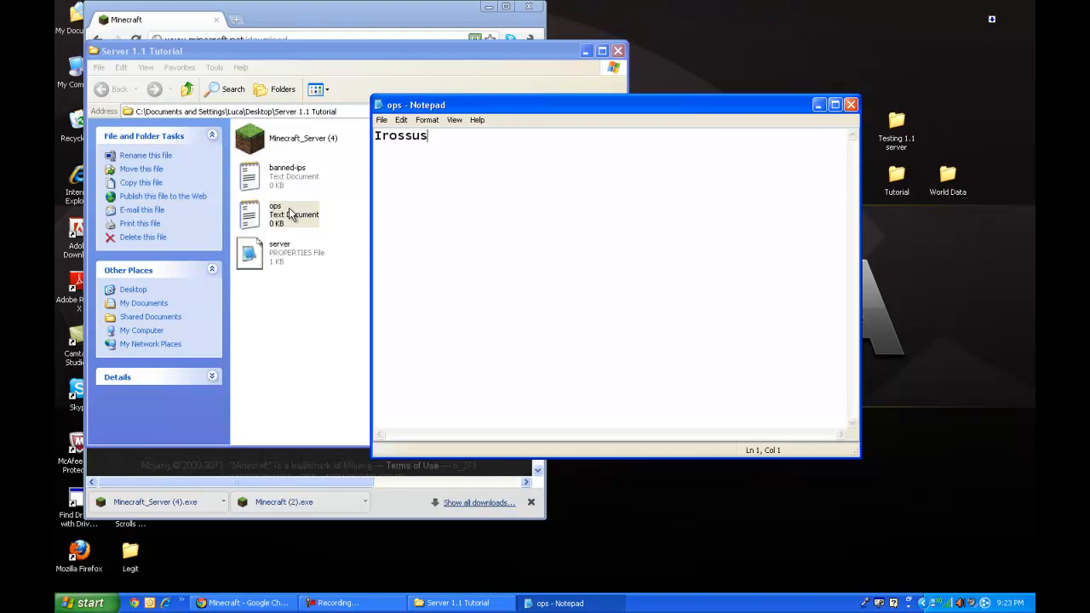
pyautogui.click(849, 104)
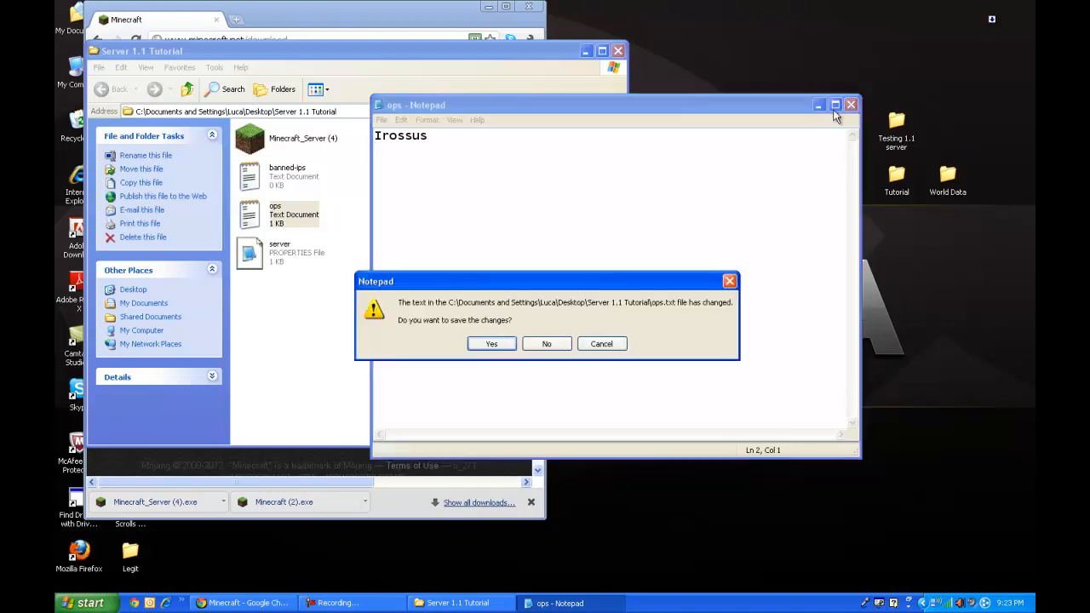
pyautogui.click(546, 343)
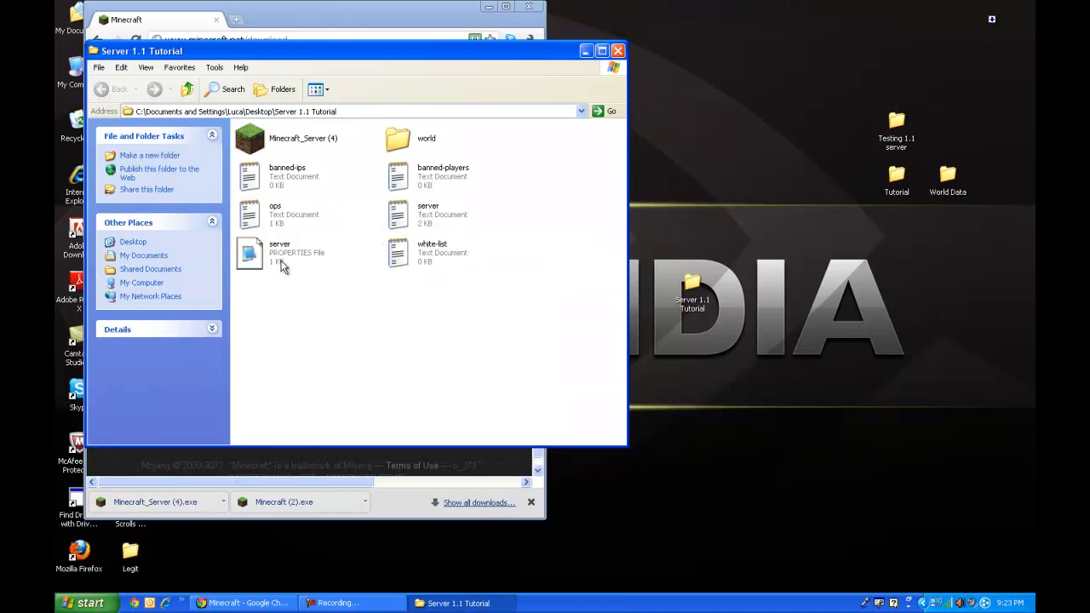
# Step: Open server.properties and enter 5.166.211.169 as the server-ip value
pyautogui.doubleClick(250, 253)
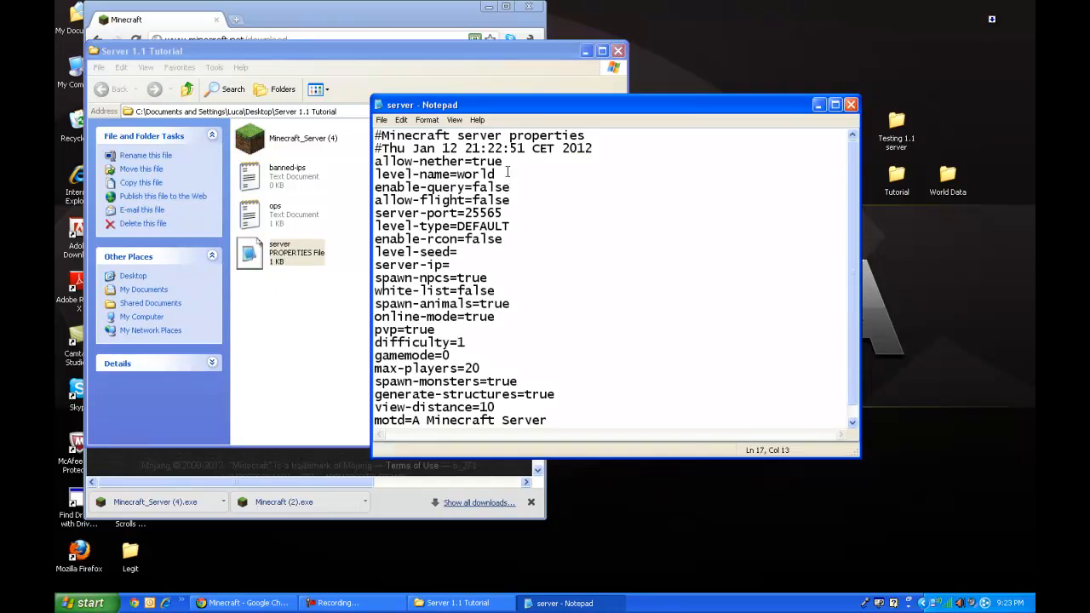
pyautogui.doubleClick(485, 161)
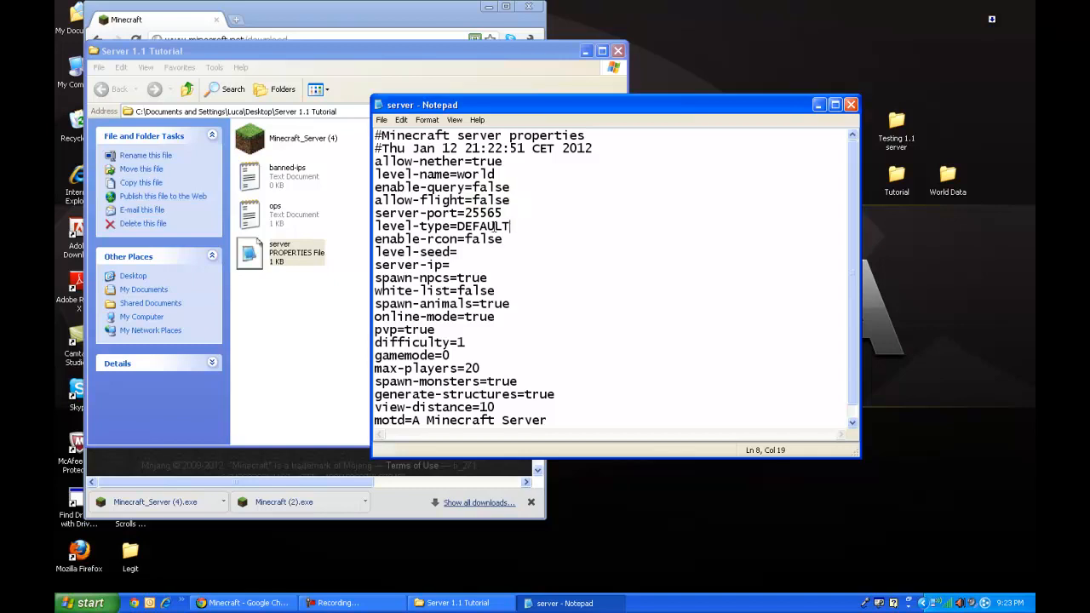
pyautogui.doubleClick(484, 226)
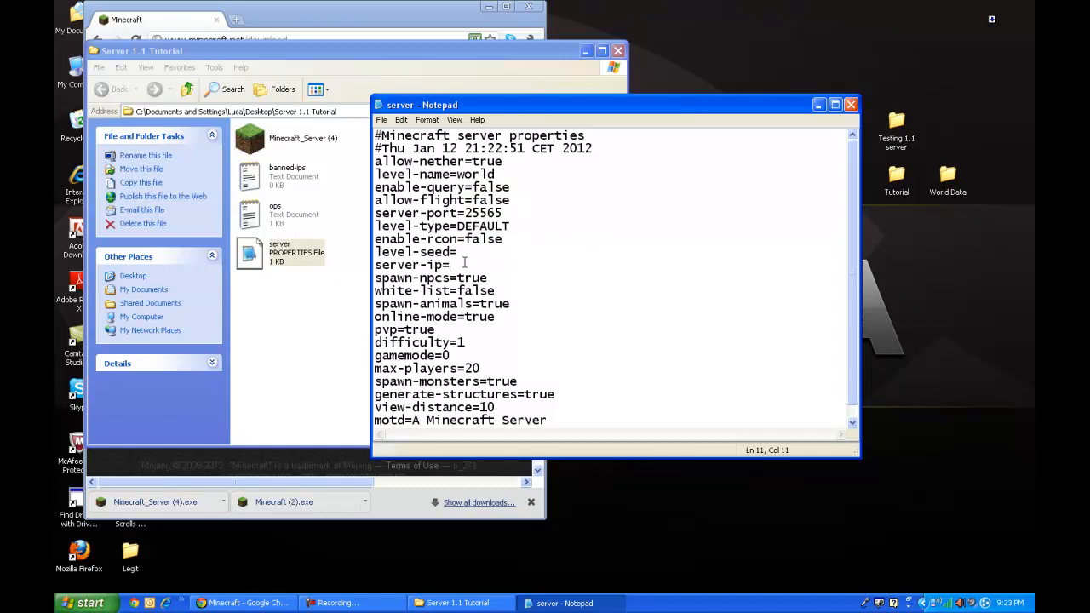
pyautogui.write('5.1')
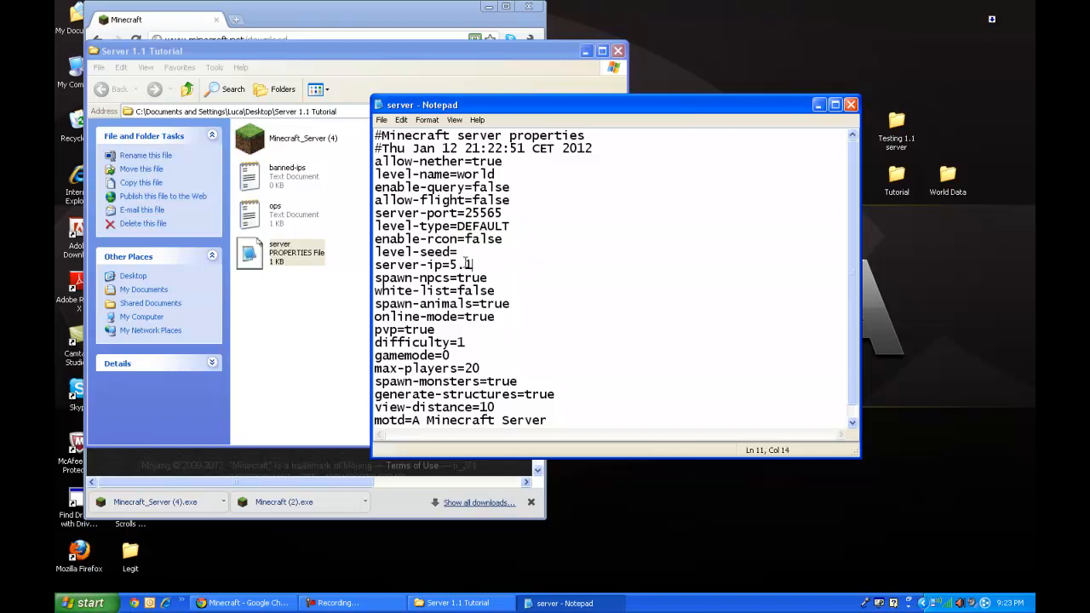
pyautogui.write('66.211.1')
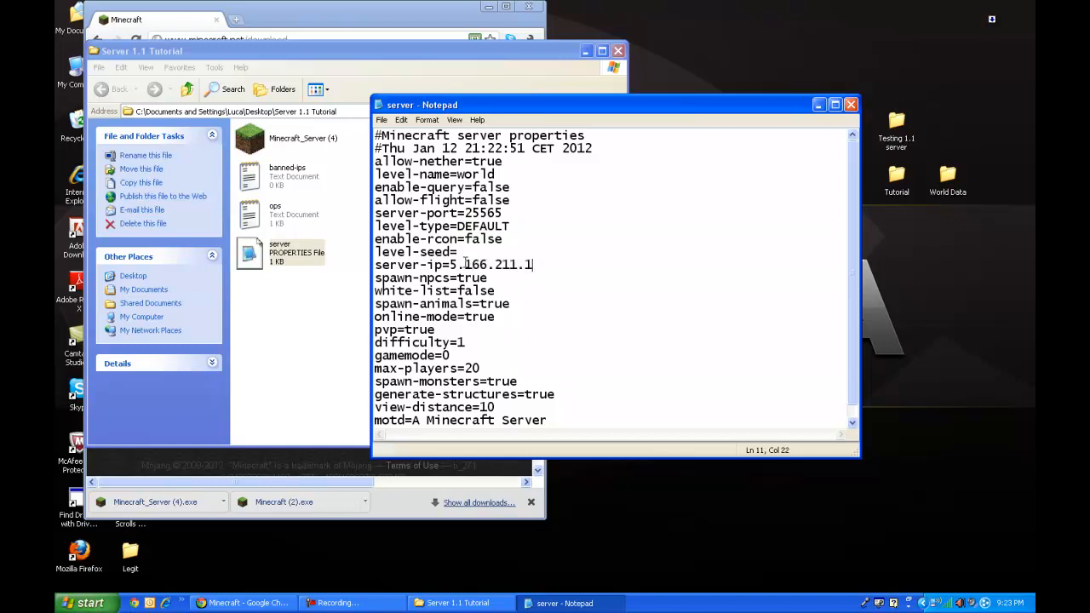
pyautogui.write('69')
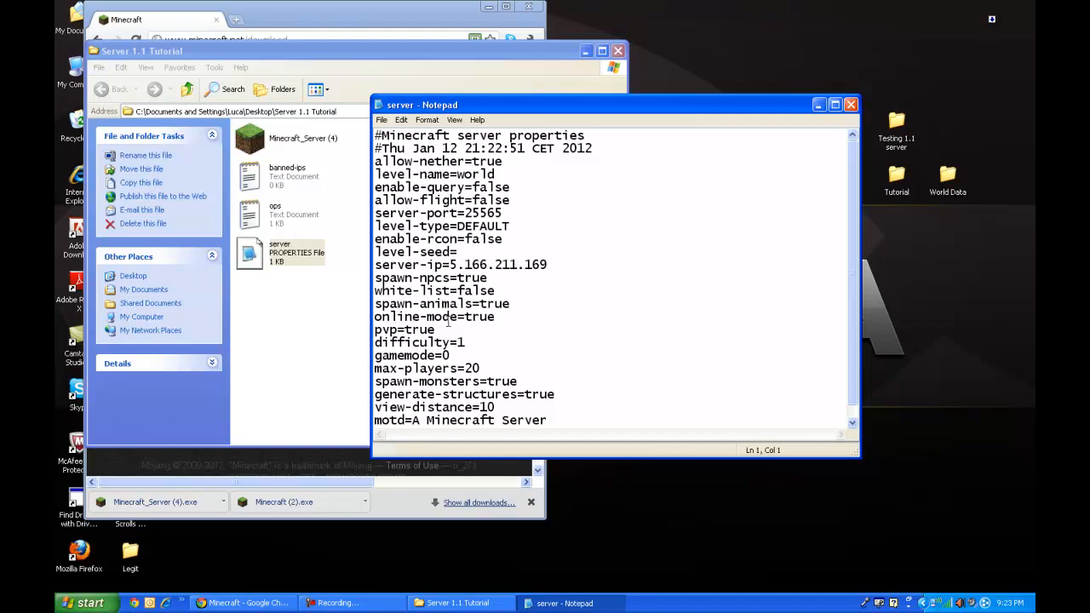
# Step: Set online-mode to false and gamemode to 0 in server.properties
pyautogui.doubleClick(496, 304)
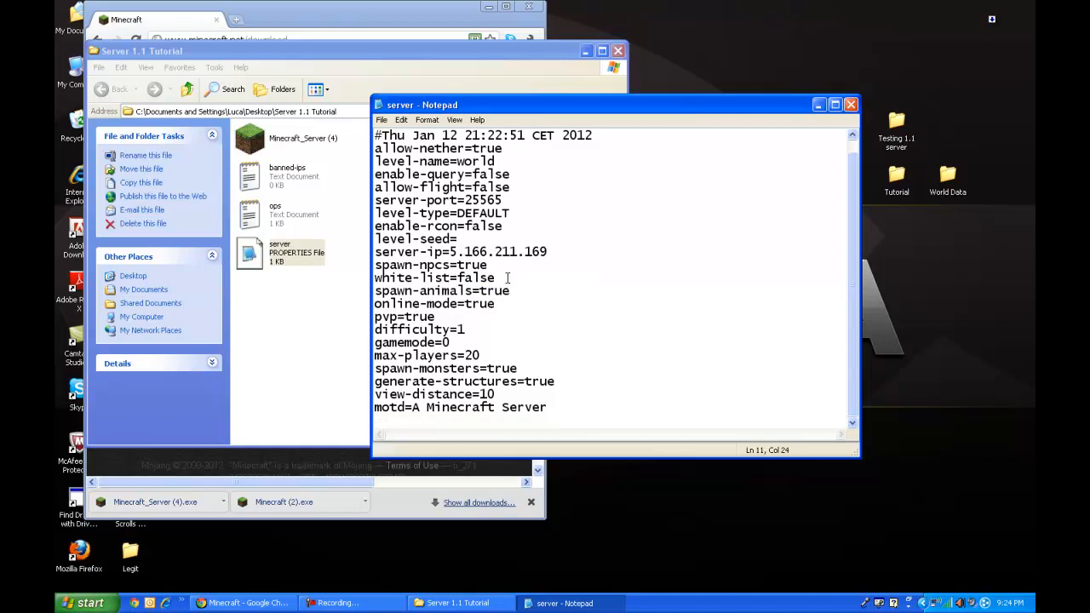
pyautogui.doubleClick(480, 304)
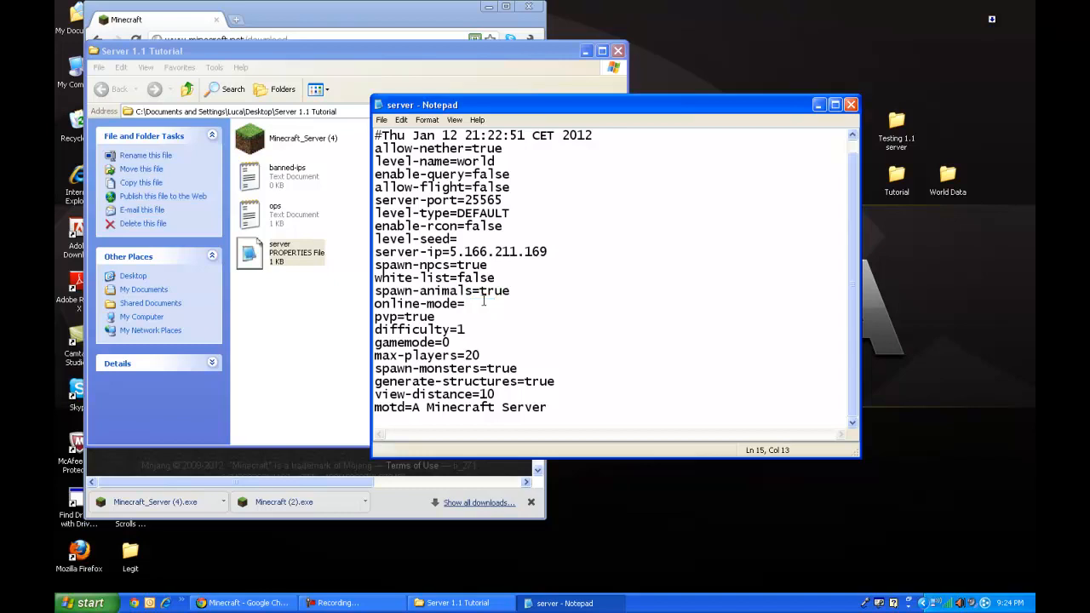
pyautogui.write('false')
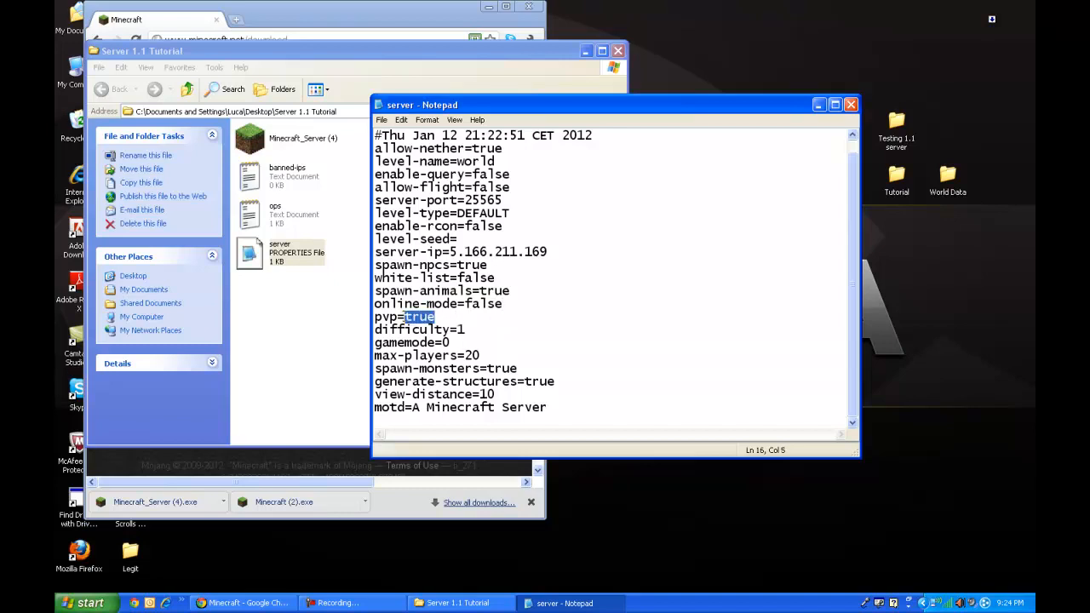
pyautogui.click(475, 329)
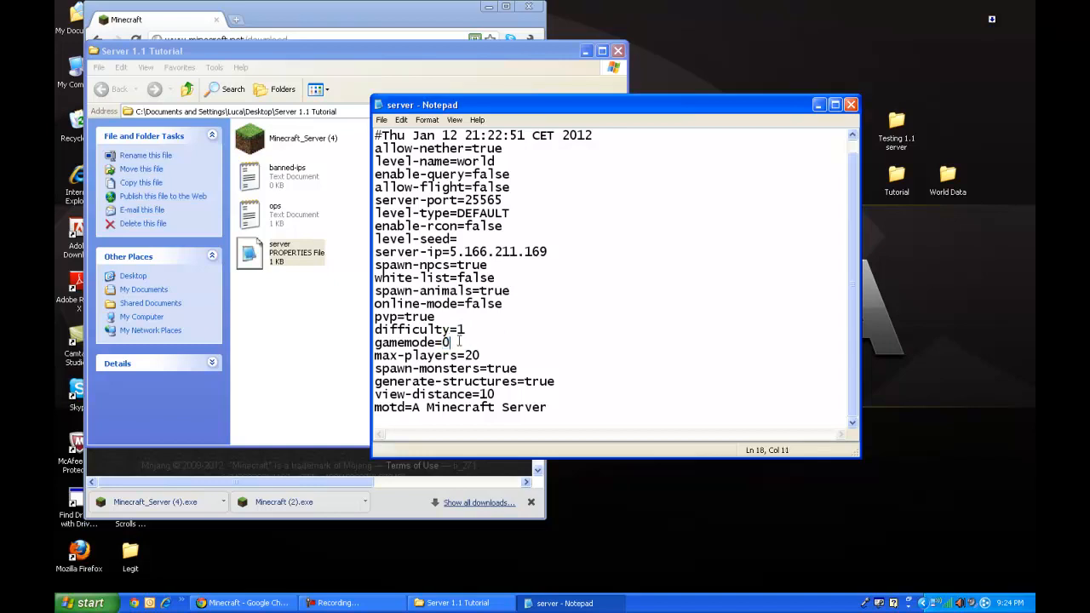
pyautogui.write('1')
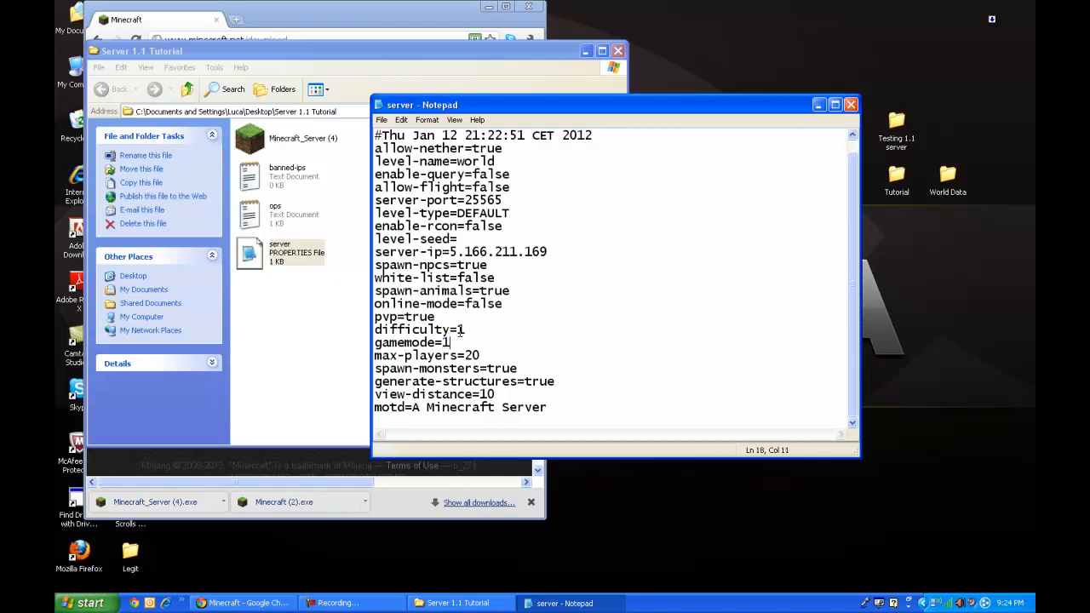
pyautogui.write('0')
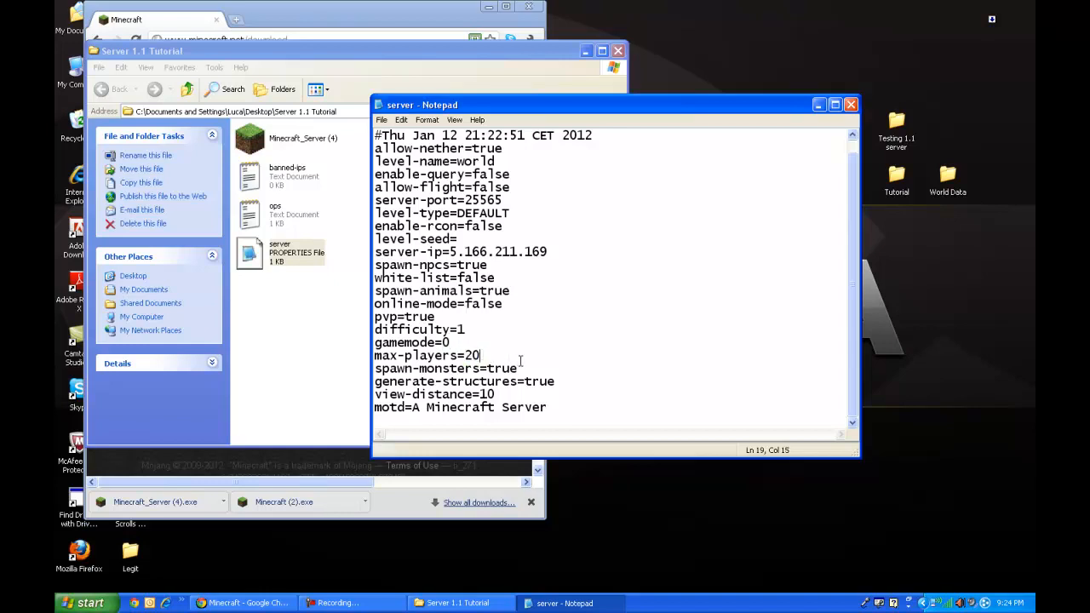
# Step: Replace the motd text with 'Test Server 1.1'
pyautogui.doubleClick(501, 368)
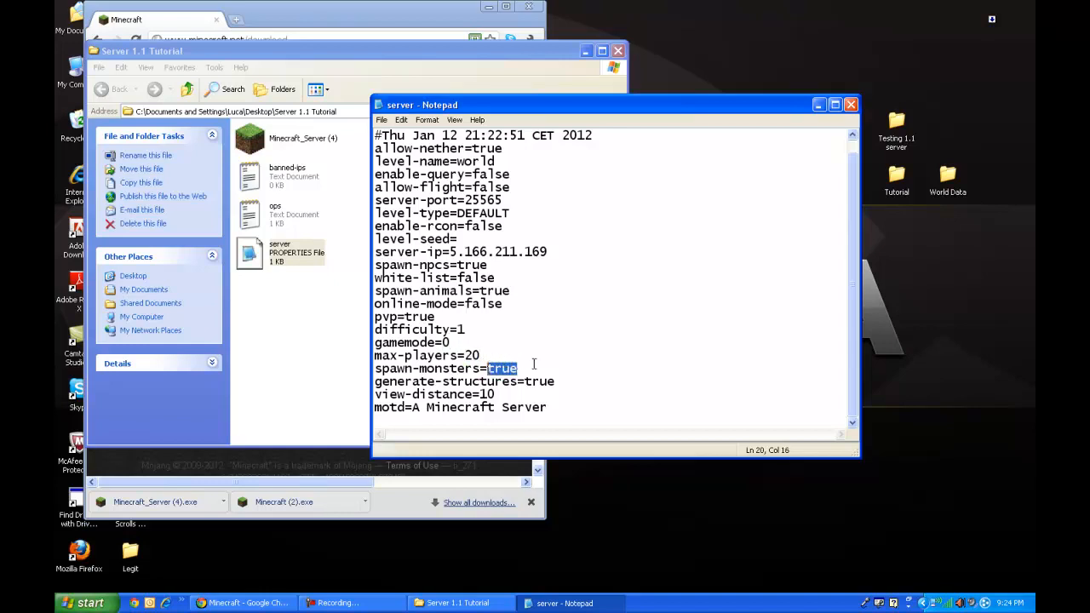
pyautogui.click(547, 407)
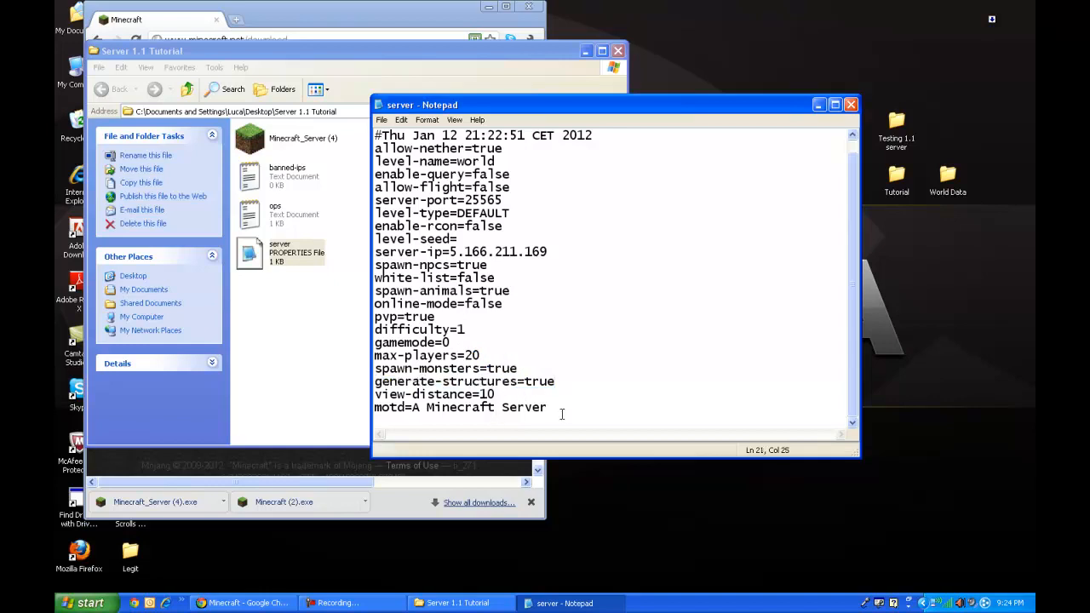
pyautogui.moveTo(426, 407); pyautogui.dragTo(546, 407)
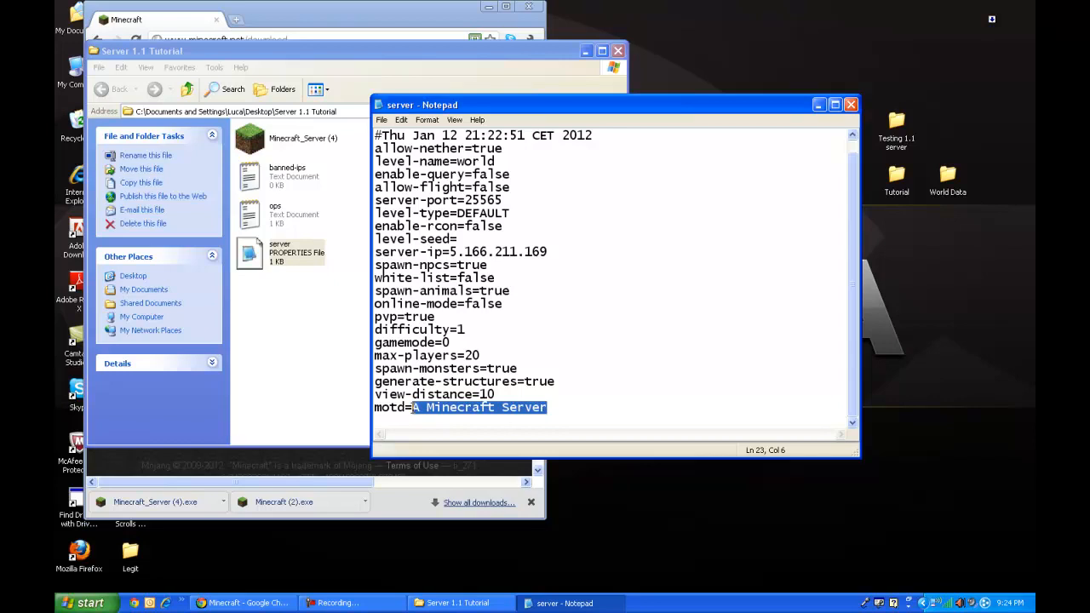
pyautogui.write('Test')
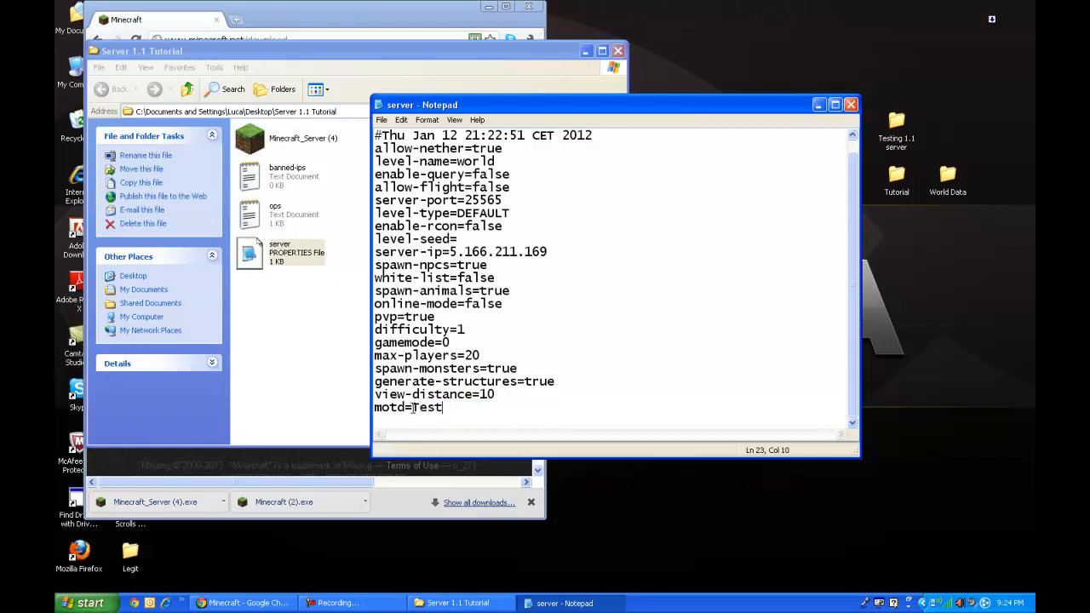
pyautogui.write('Server 1.')
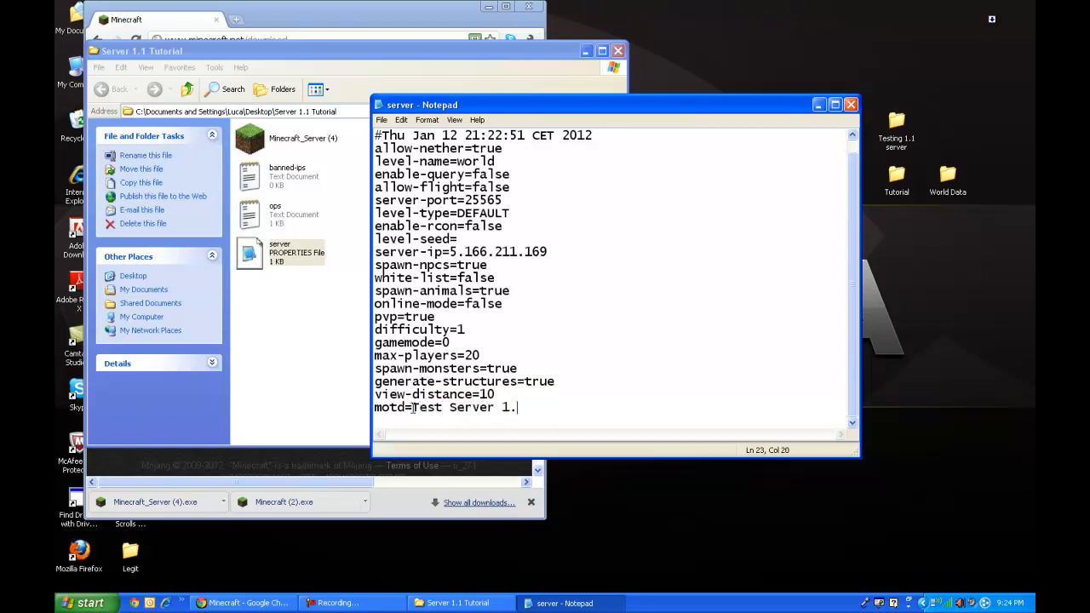
pyautogui.write('1')
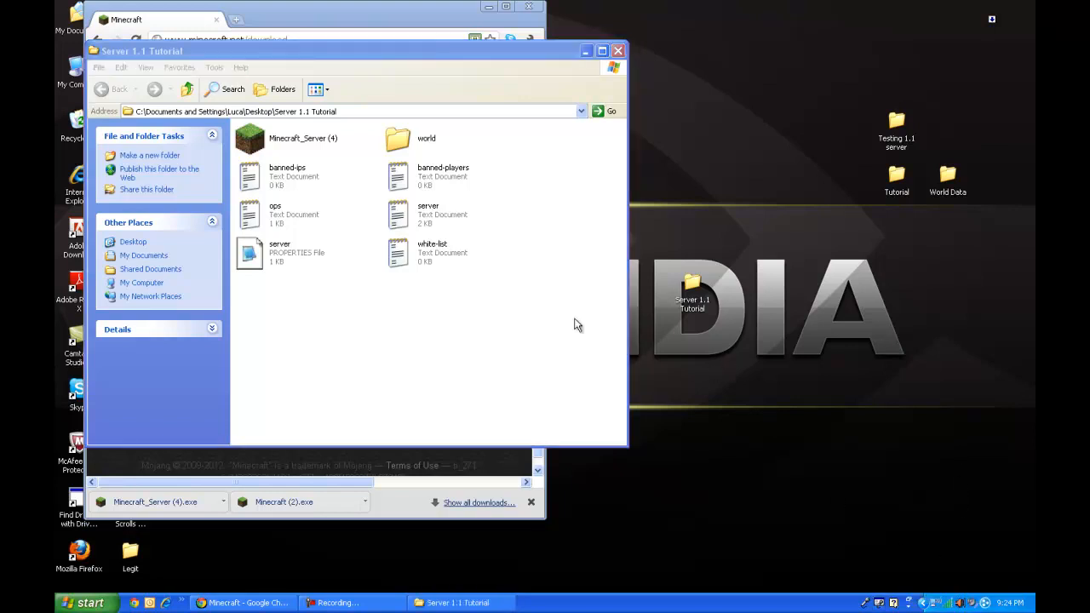
pyautogui.moveTo(575, 305)
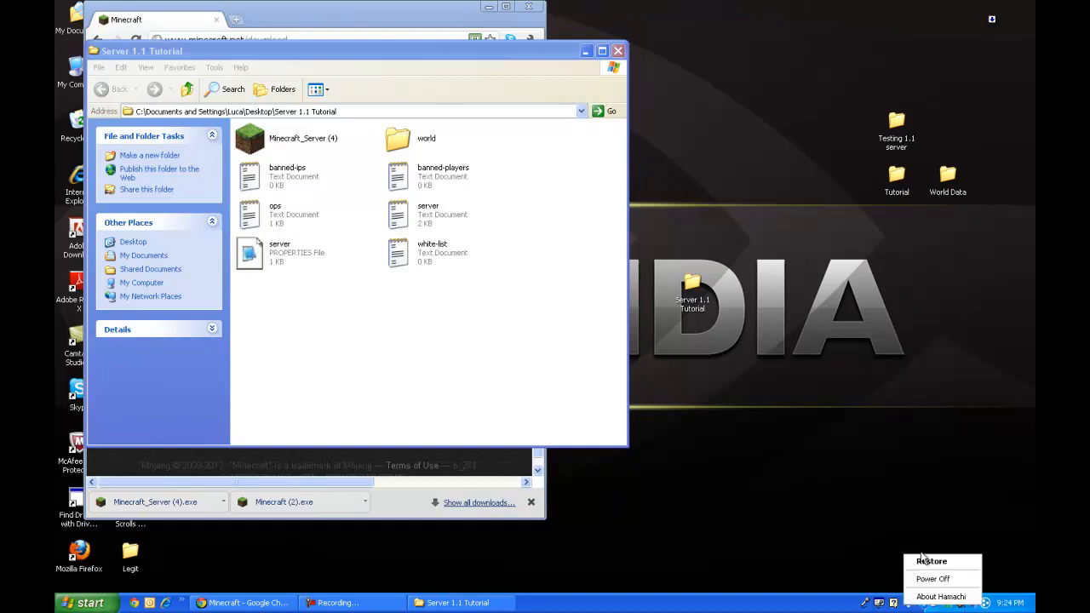
# Step: Relaunch the server and minimize the Server 1.1 Tutorial Explorer window
pyautogui.click(930, 560)
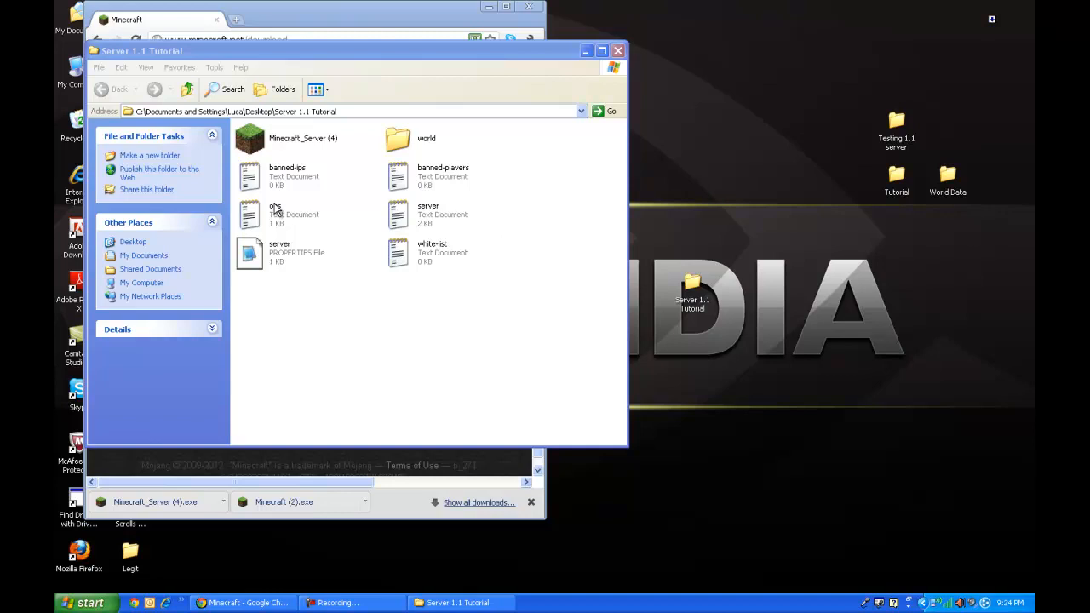
pyautogui.click(302, 138)
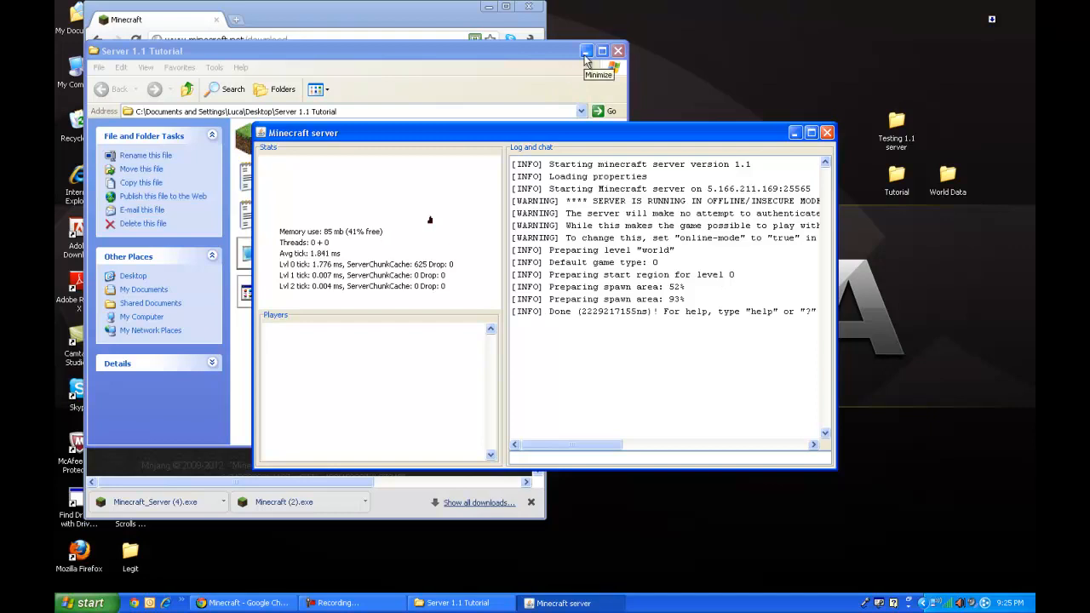
pyautogui.click(587, 51)
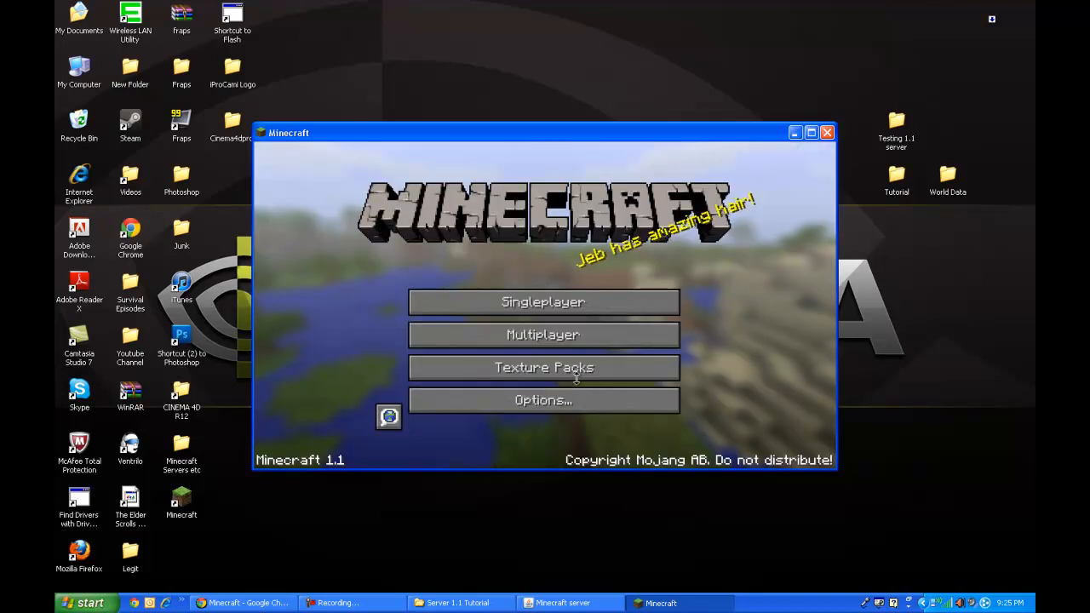
# Step: Open the Multiplayer list and join Test Server 1.1
pyautogui.click(543, 334)
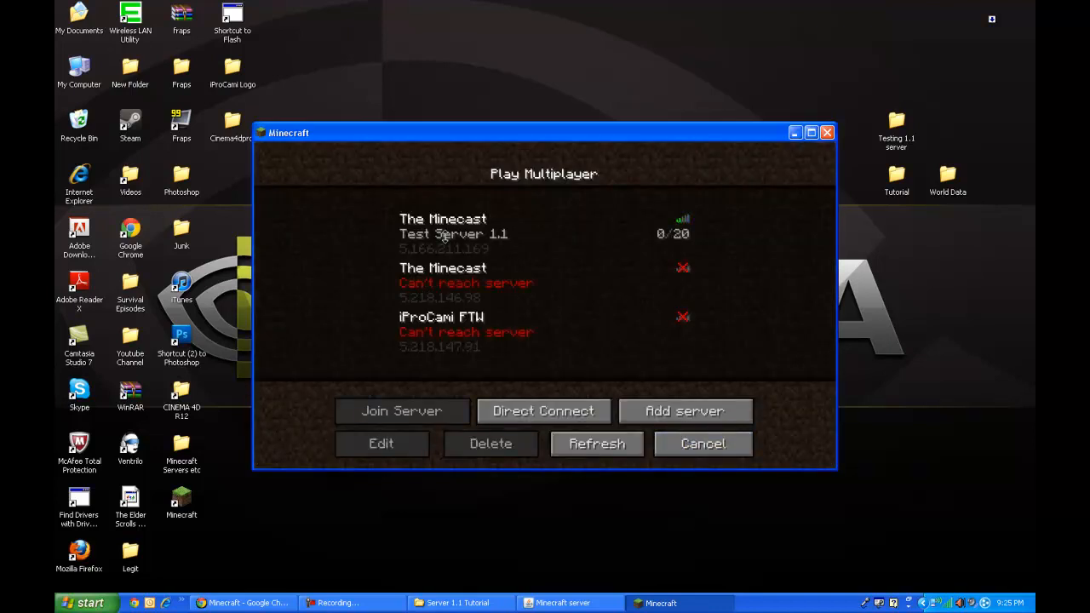
pyautogui.click(401, 411)
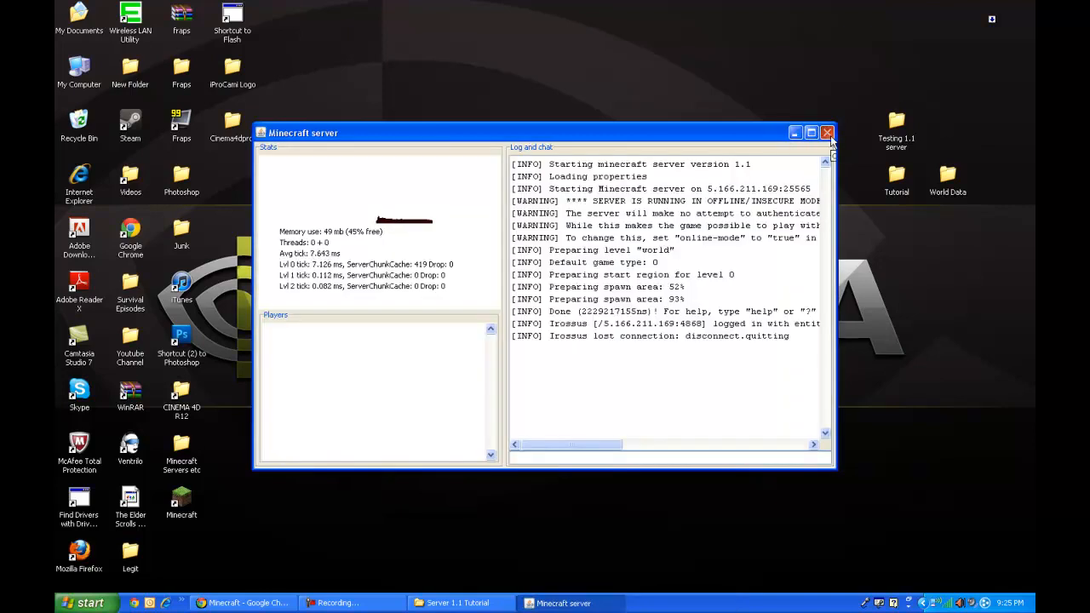
# Step: Stop the server, copy Darth Vader Tribute's world folder, and select the generated world to remove
pyautogui.click(826, 132)
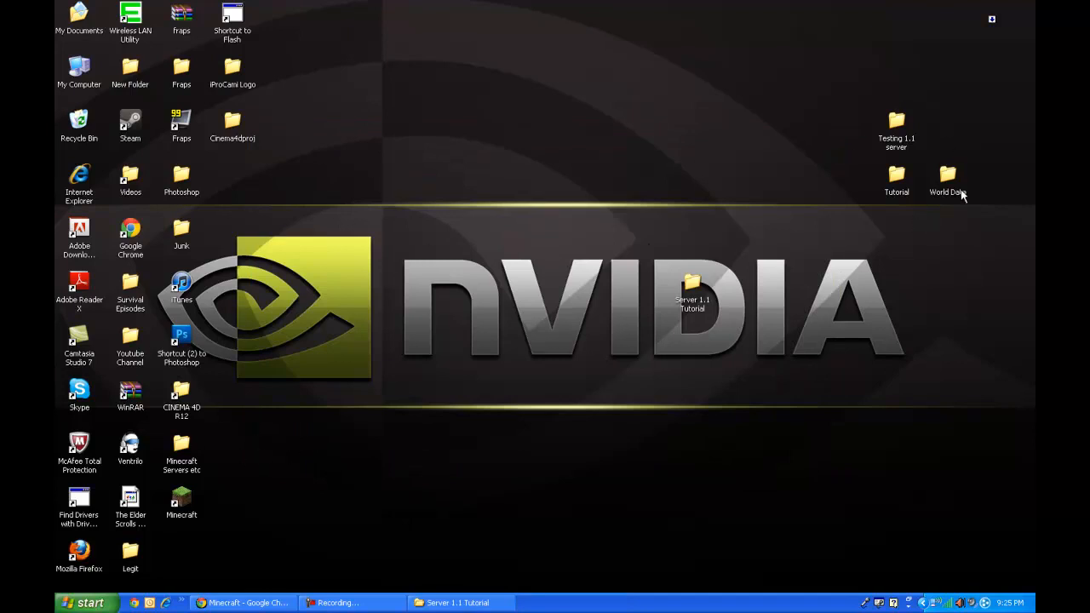
pyautogui.moveTo(201, 413)
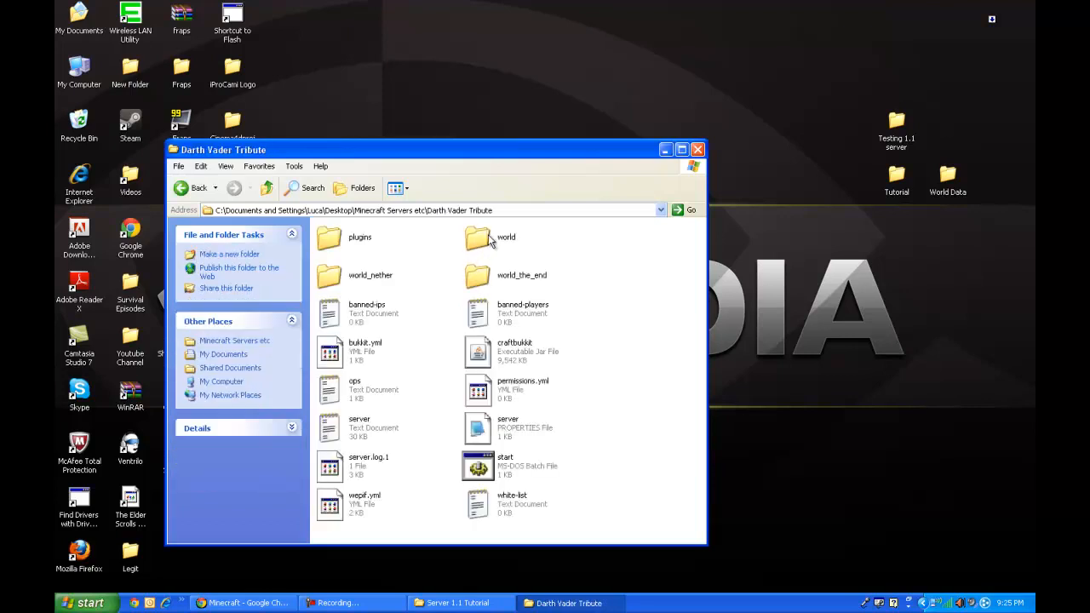
pyautogui.click(478, 237)
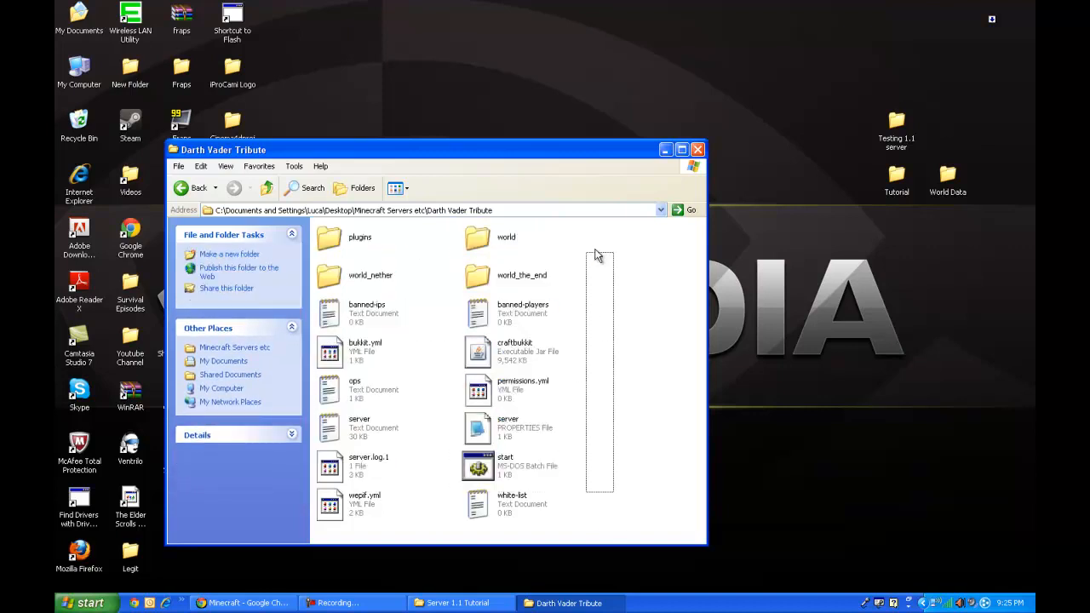
pyautogui.click(478, 237)
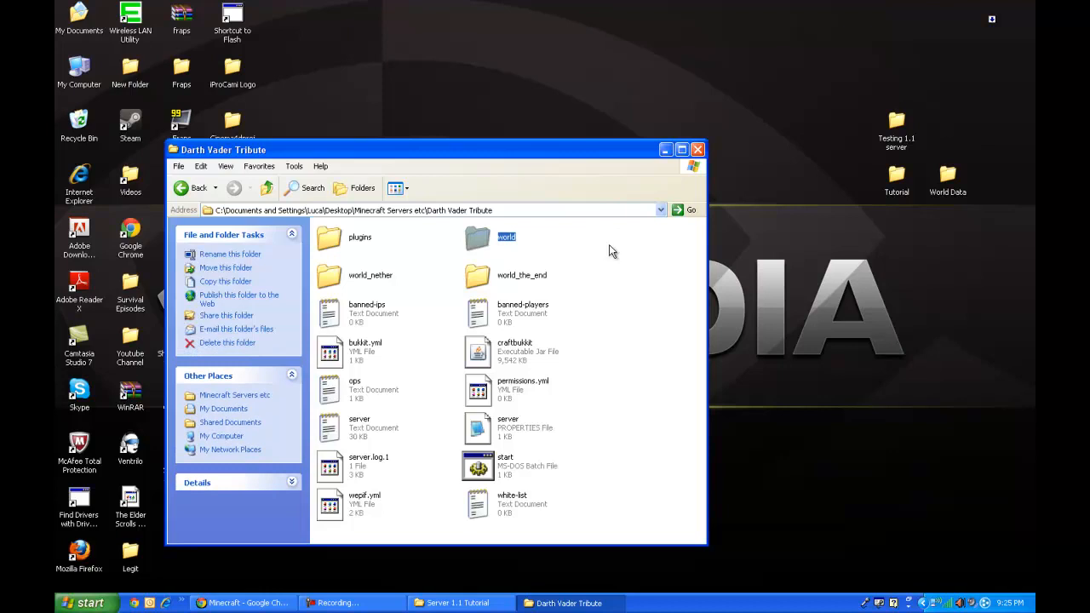
pyautogui.click(458, 603)
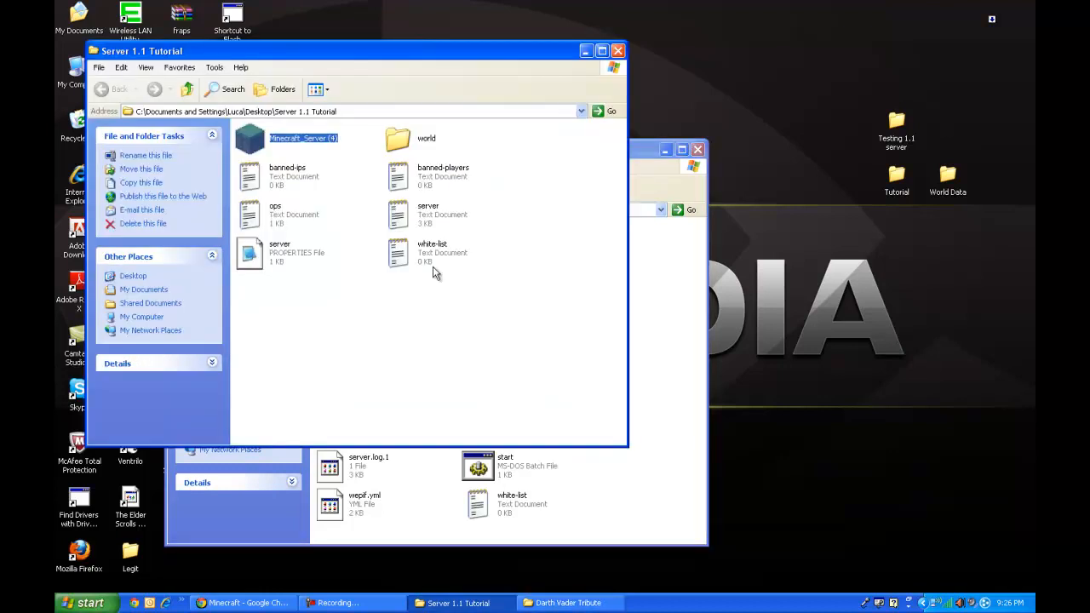
pyautogui.click(398, 138)
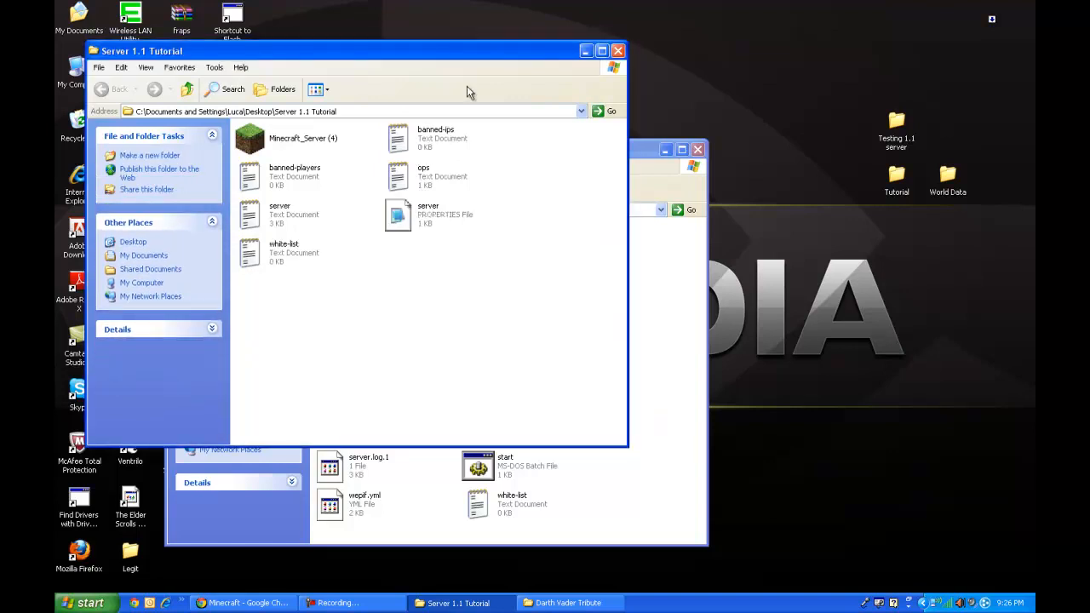
# Step: Paste the old world into Server 1.1 Tutorial and relaunch Minecraft_Server.exe
pyautogui.rightClick(545, 374)
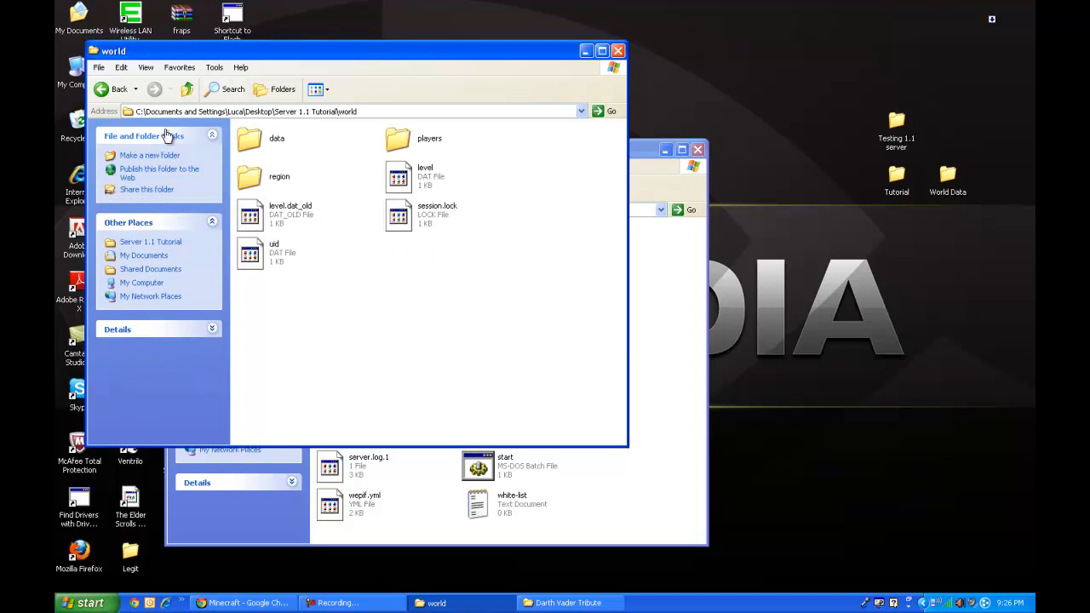
pyautogui.click(109, 88)
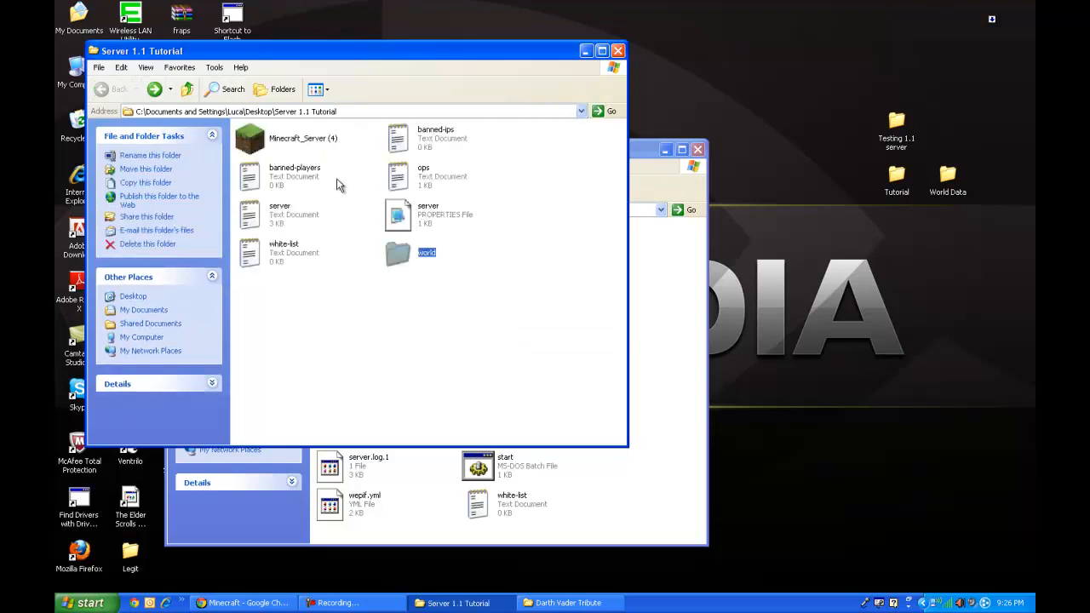
pyautogui.doubleClick(250, 138)
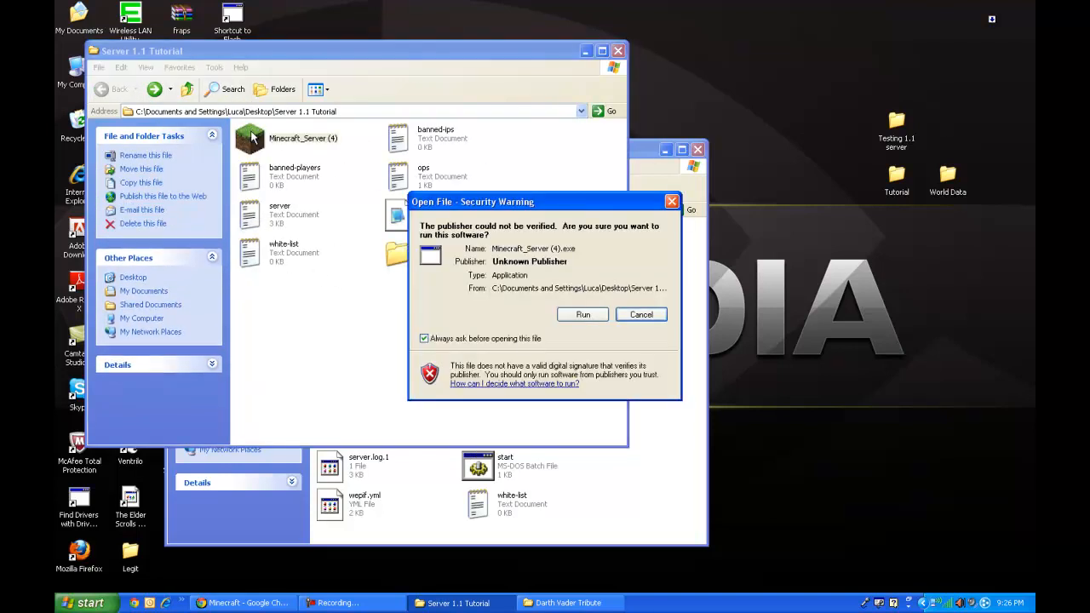
pyautogui.click(582, 315)
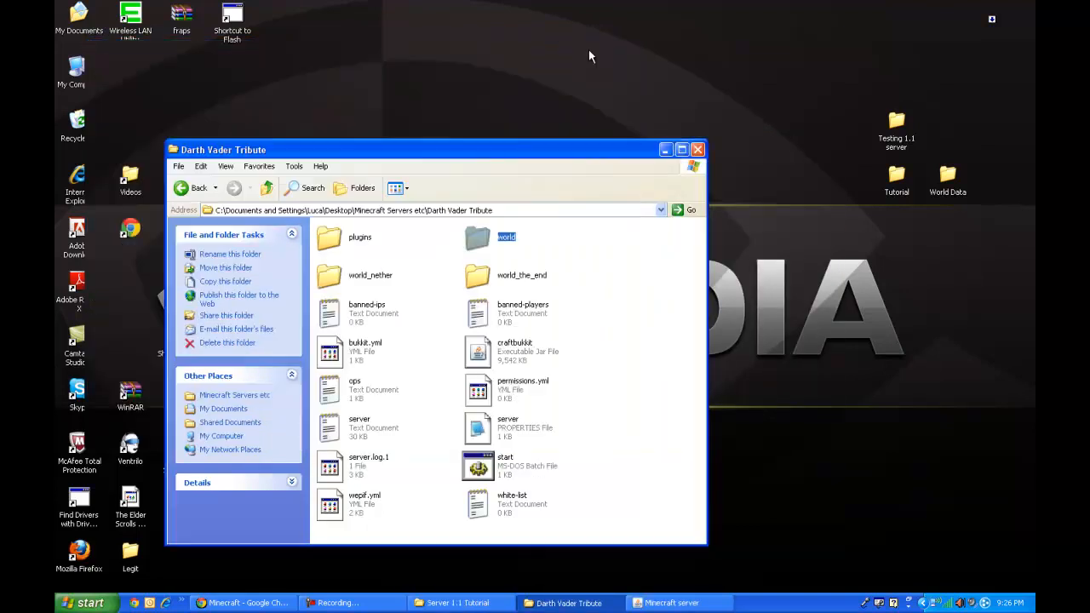
# Step: Launch Minecraft, make it day with /time set 0, and quit the game
pyautogui.click(697, 149)
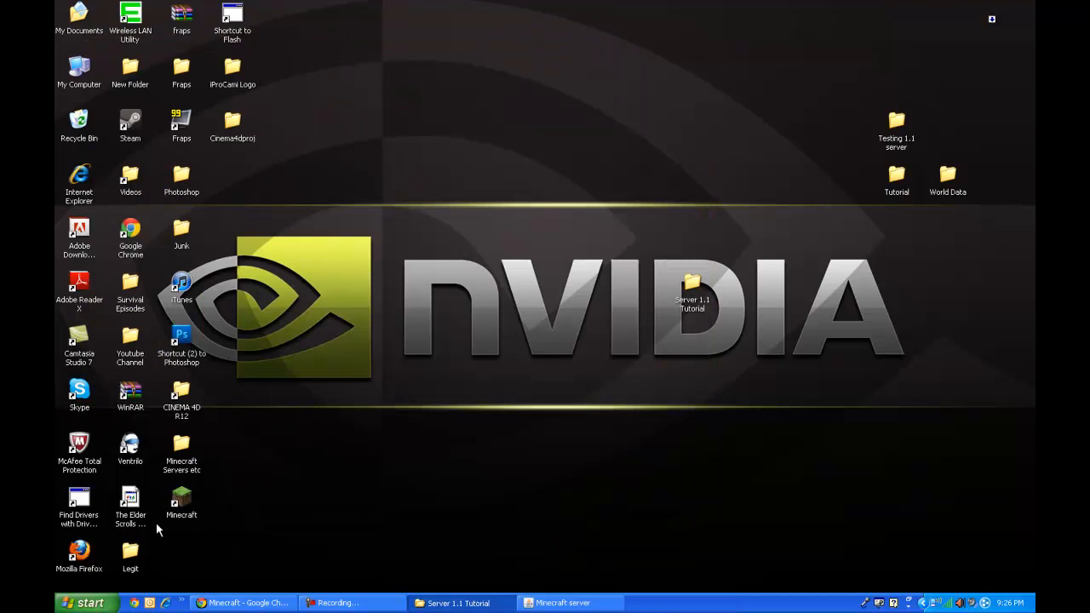
pyautogui.doubleClick(180, 502)
pyautogui.write('/time set')
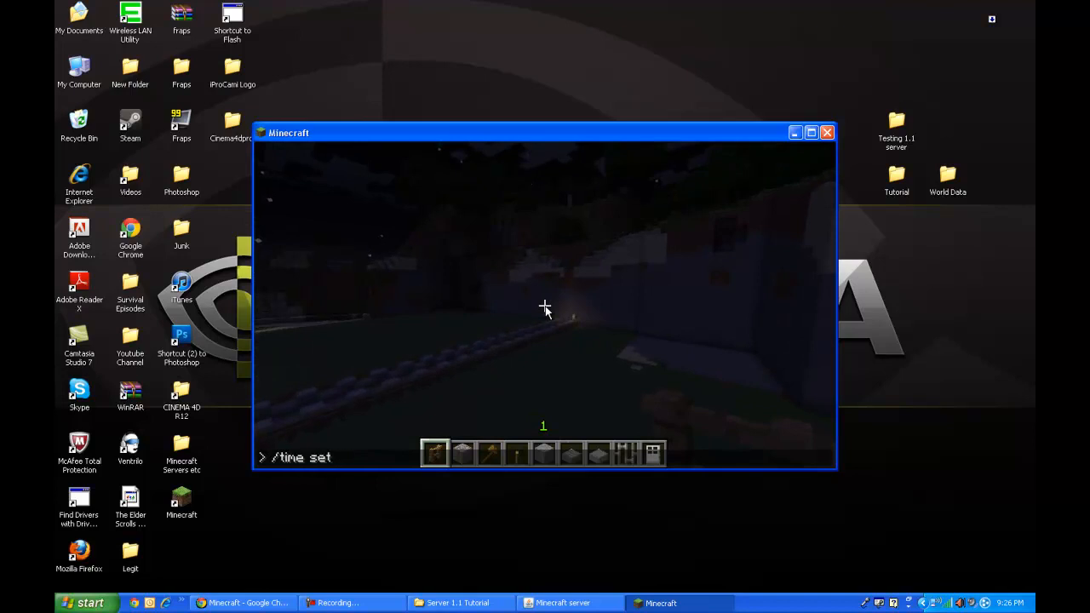
pyautogui.press('enter')
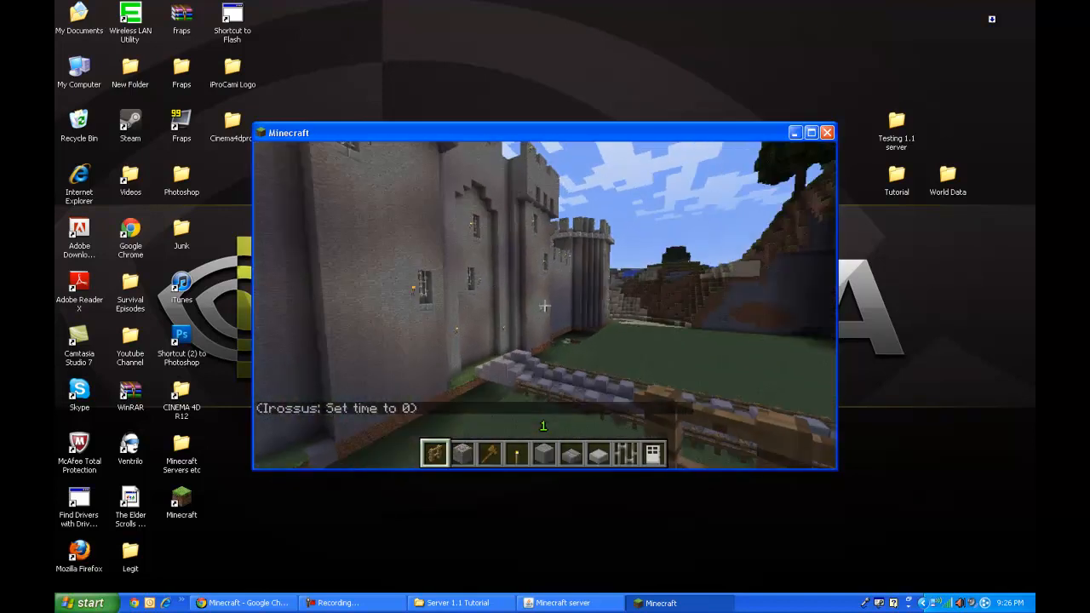
pyautogui.moveTo(545, 306)
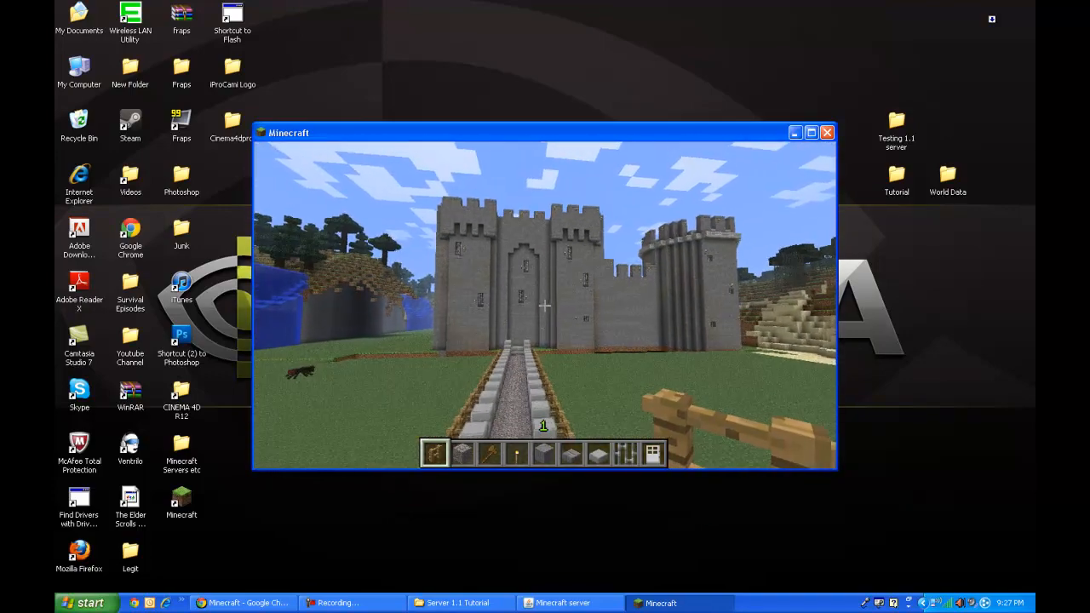
pyautogui.press('Escape')
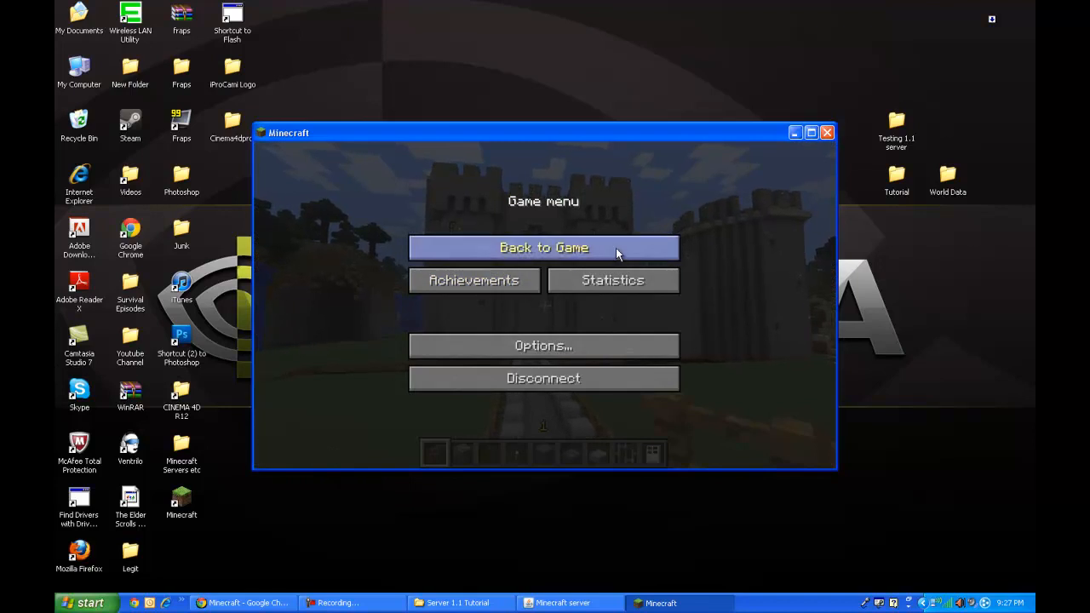
pyautogui.moveTo(811, 133)
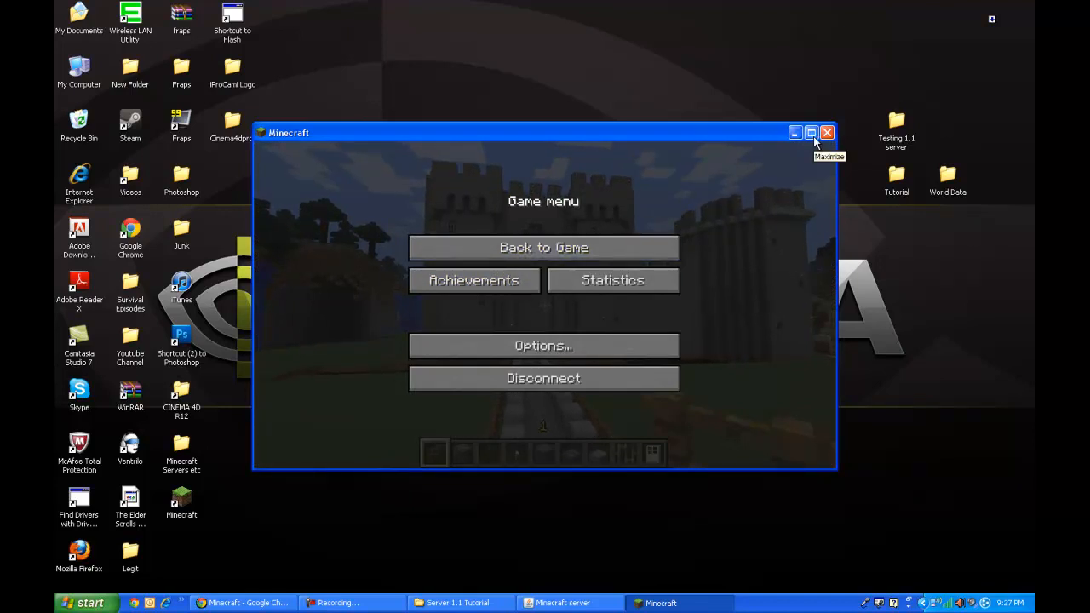
pyautogui.click(794, 133)
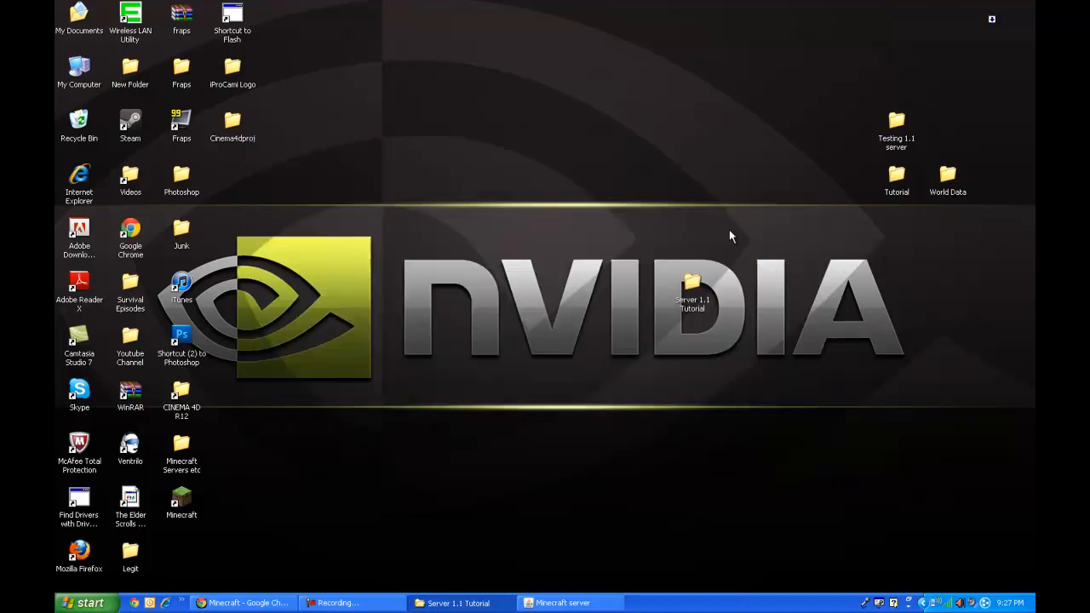